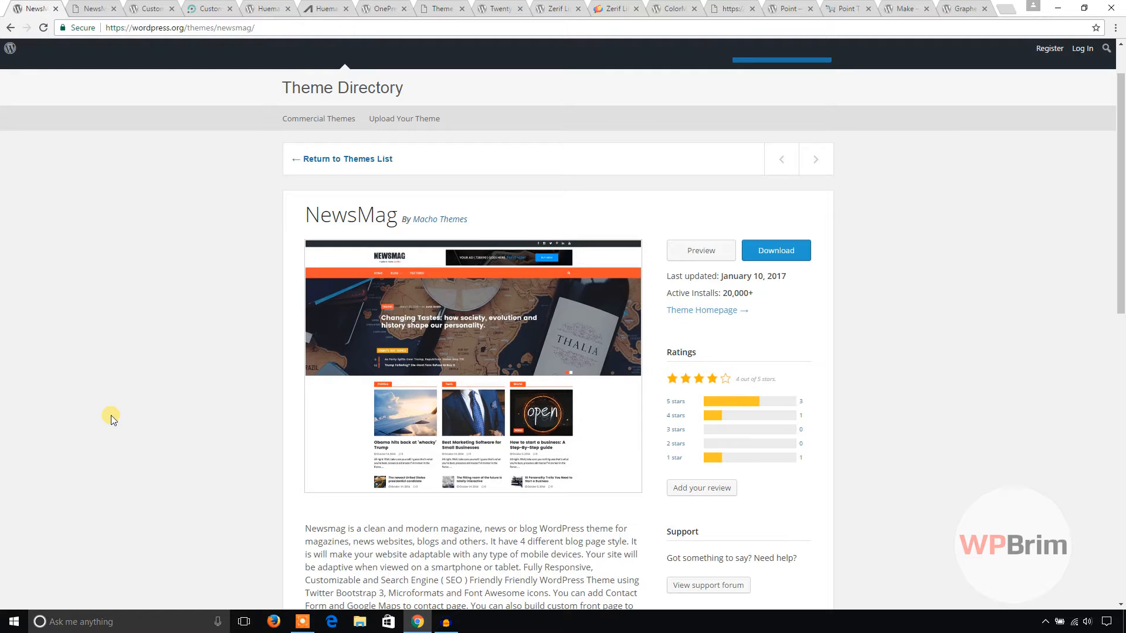
mouse_move(156, 415)
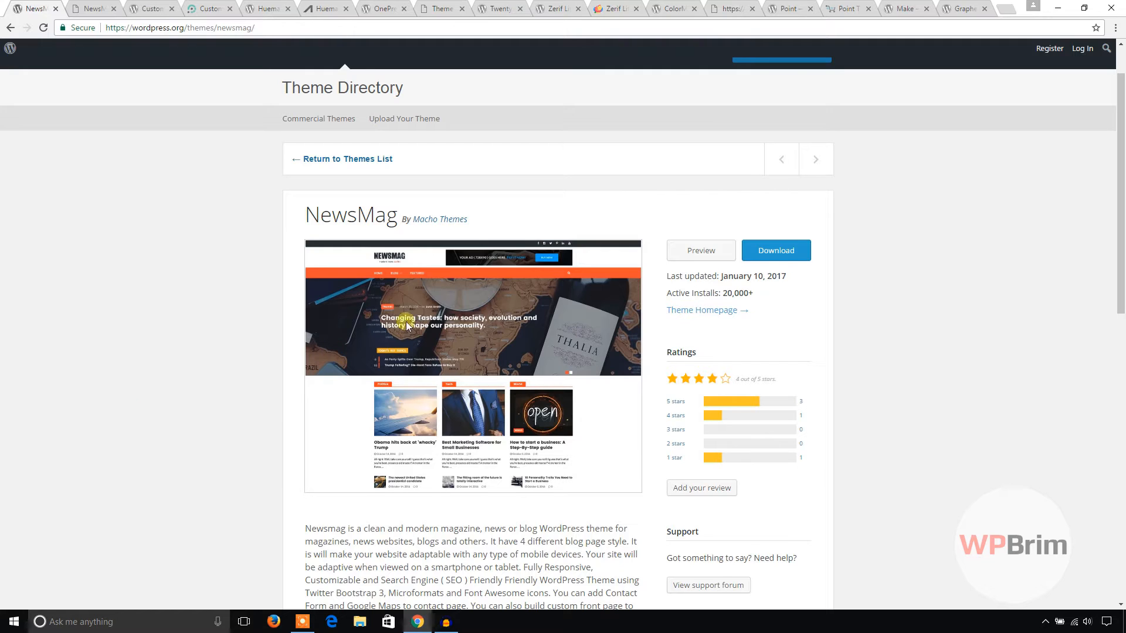
Scroll through the NewsMag Lite theme page and launch its live demo
scroll("down", 3)
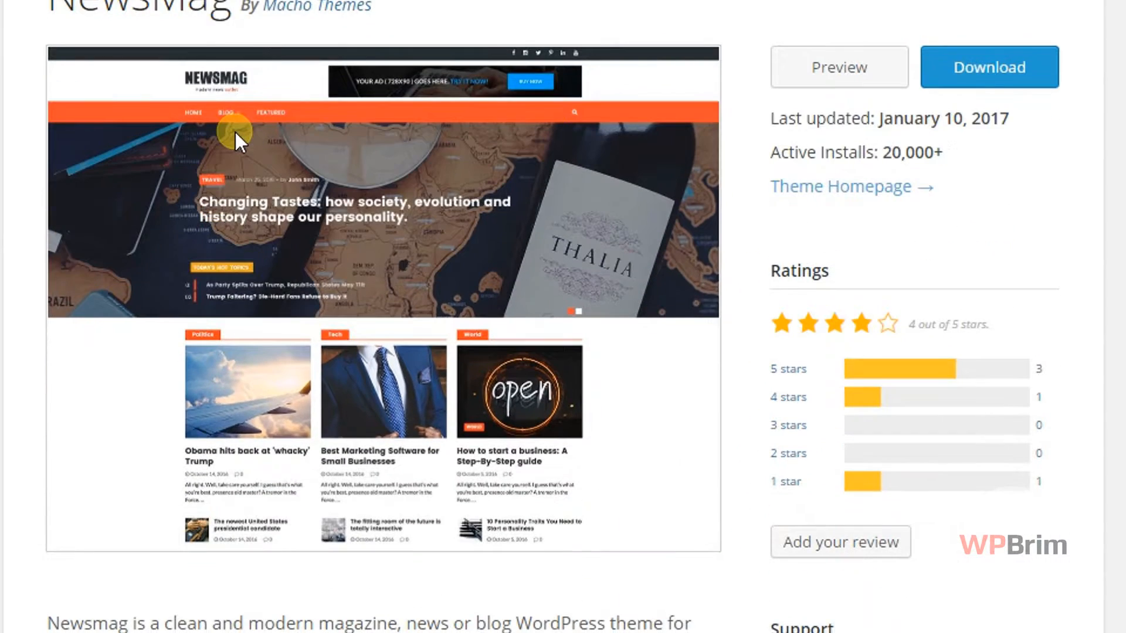
scroll("down", 3)
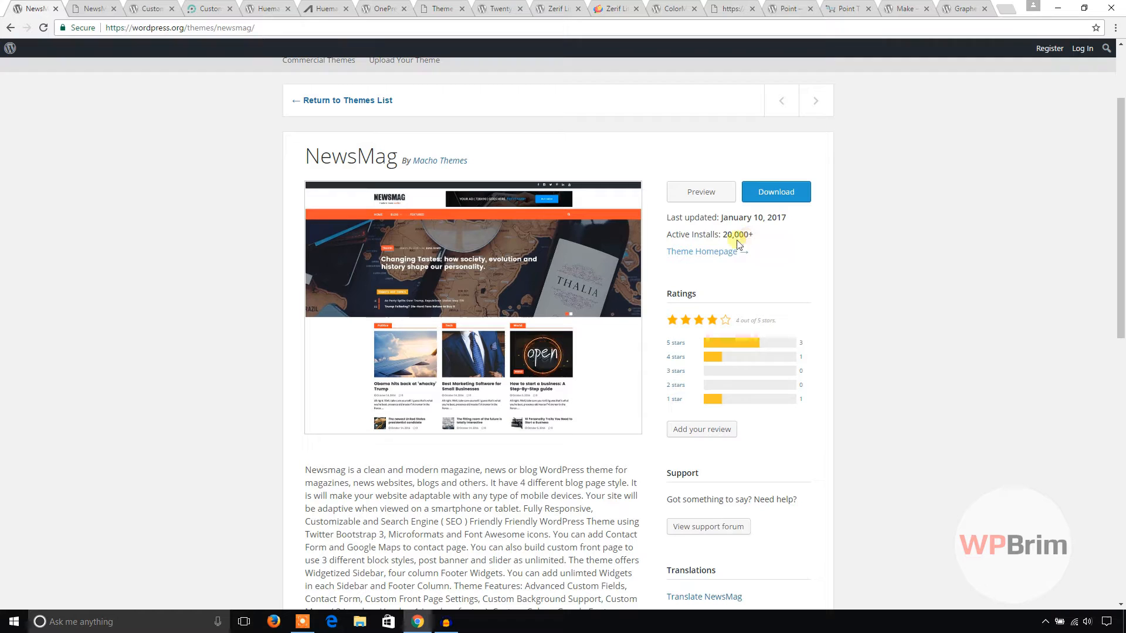
scroll("down", 3)
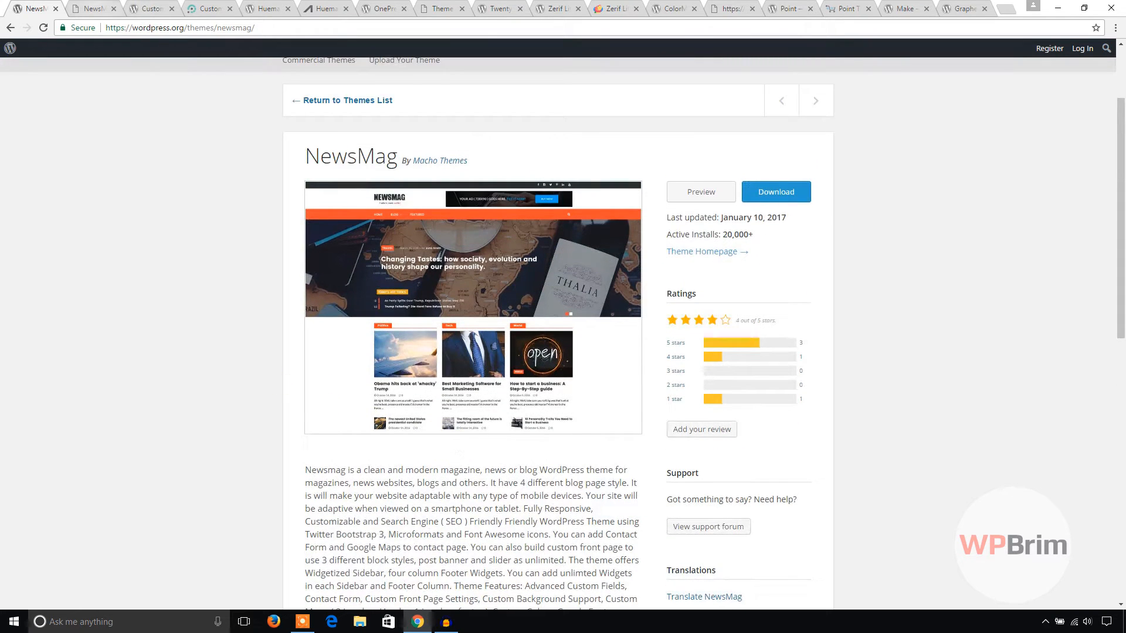
left_click(698, 191)
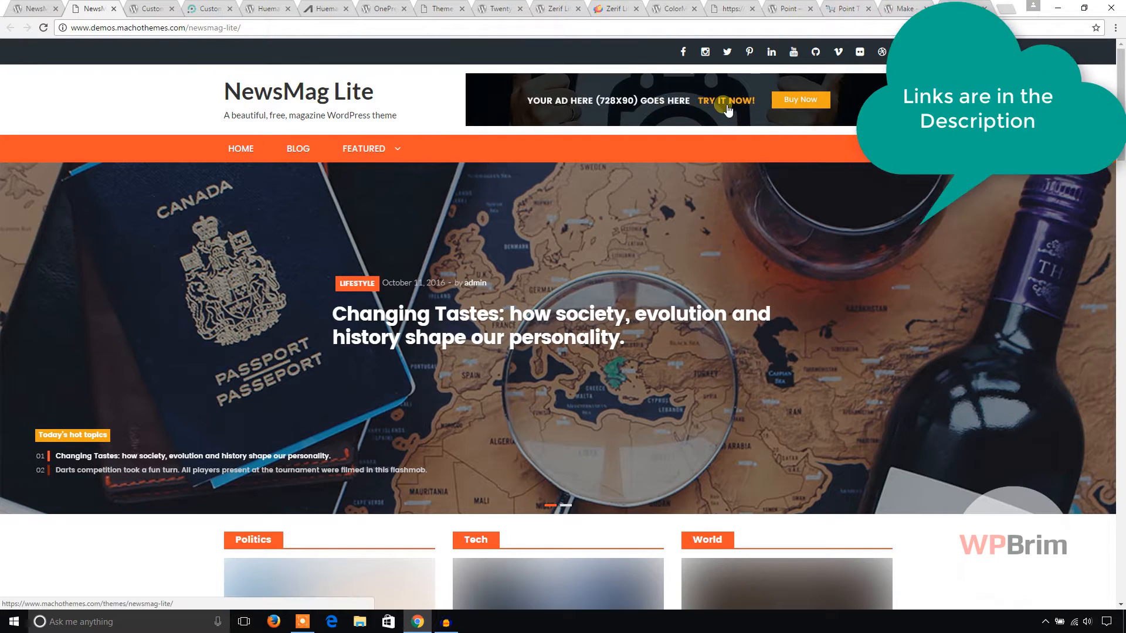
Browse the NewsMag Lite demo homepage down through its category sections to the footer
scroll("down", 3)
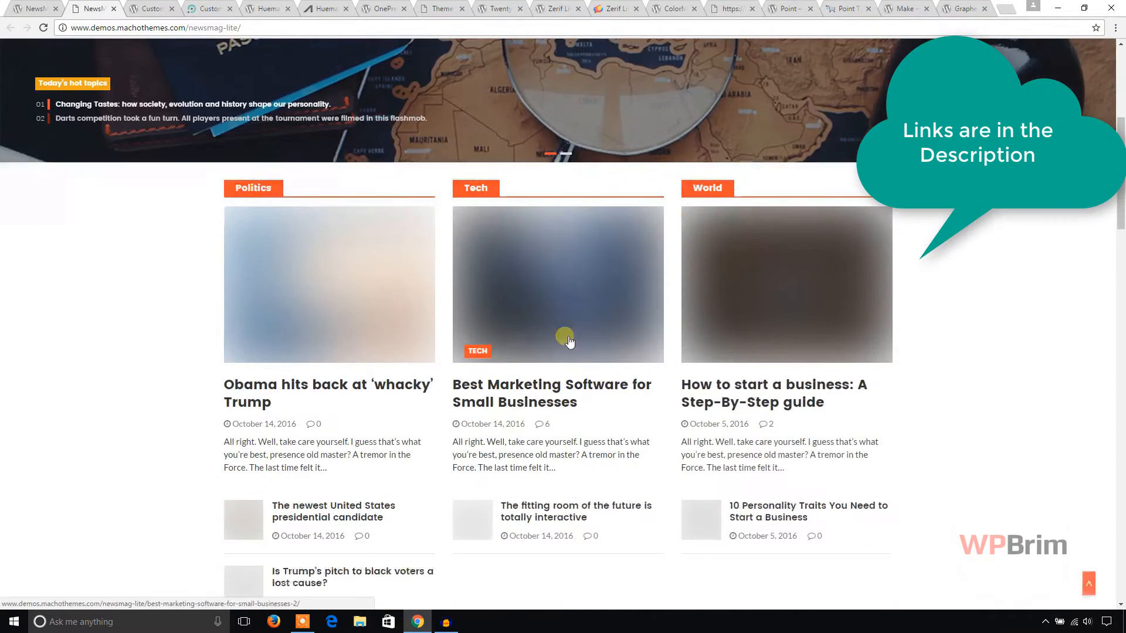
scroll("down", 3)
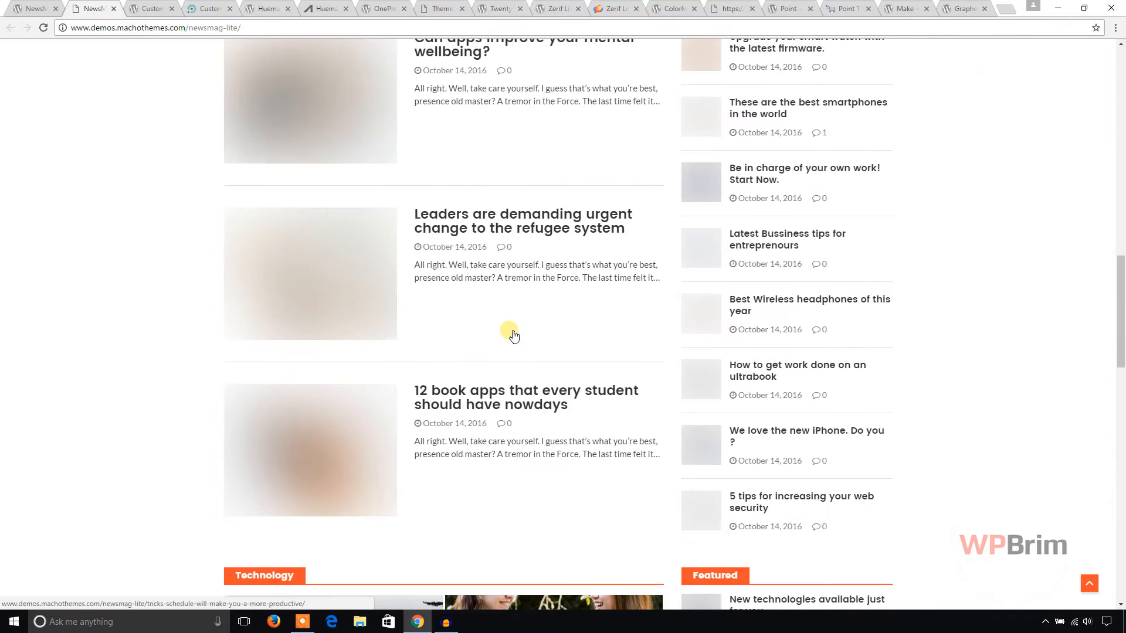
scroll("down", 3)
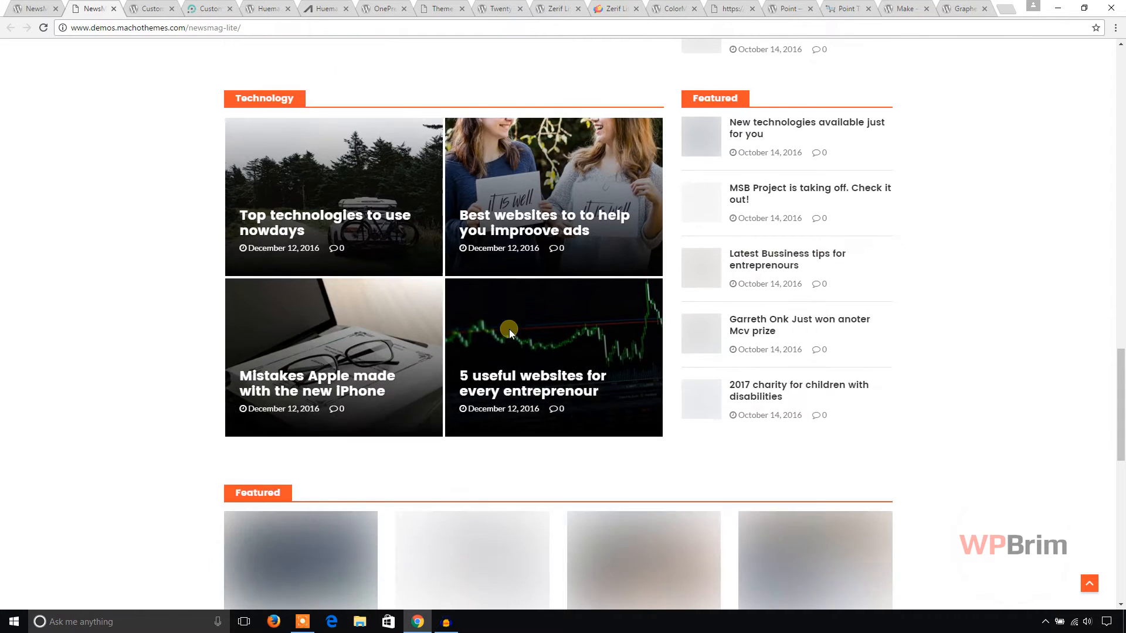
scroll("down", 3)
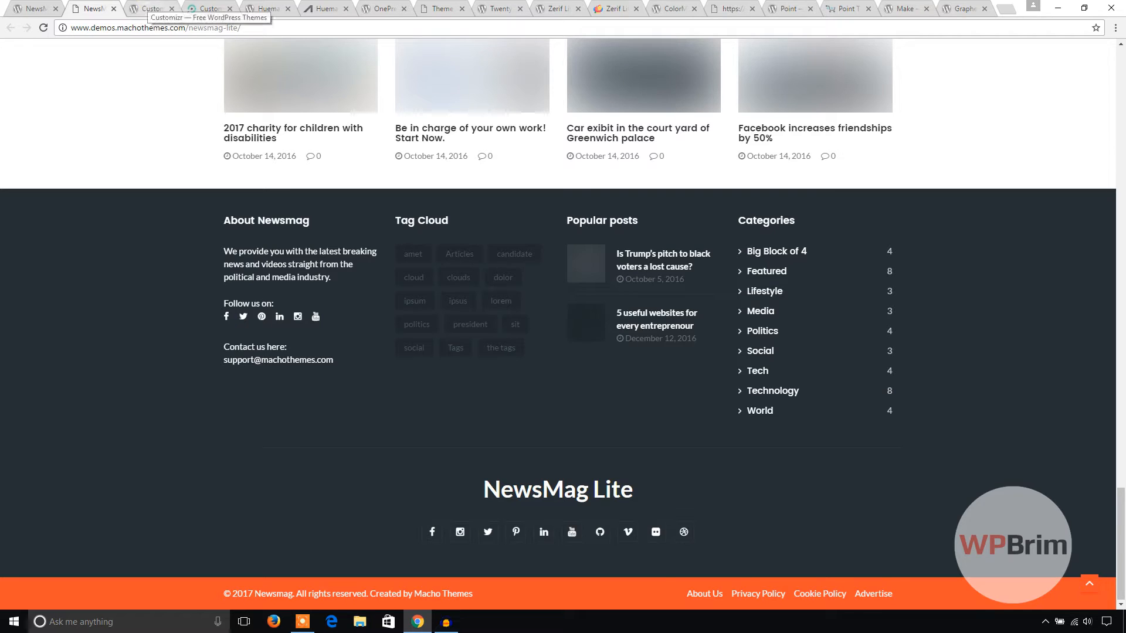
Review the Customizr directory page: 100,000+ installs, ratings and tags
left_click(209, 8)
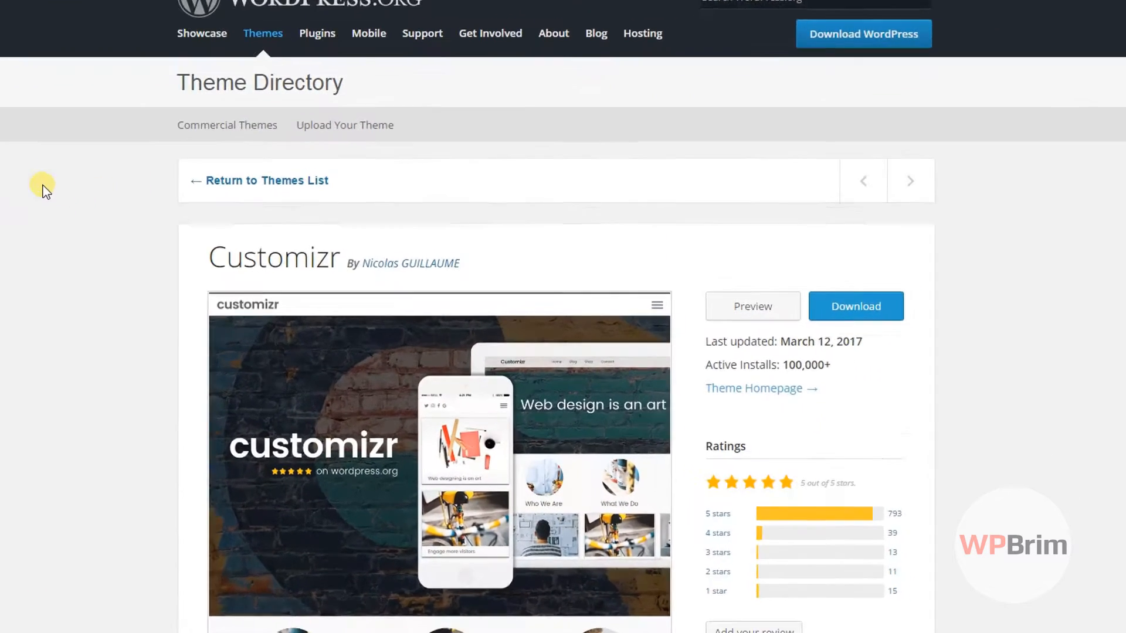
scroll("down", 3)
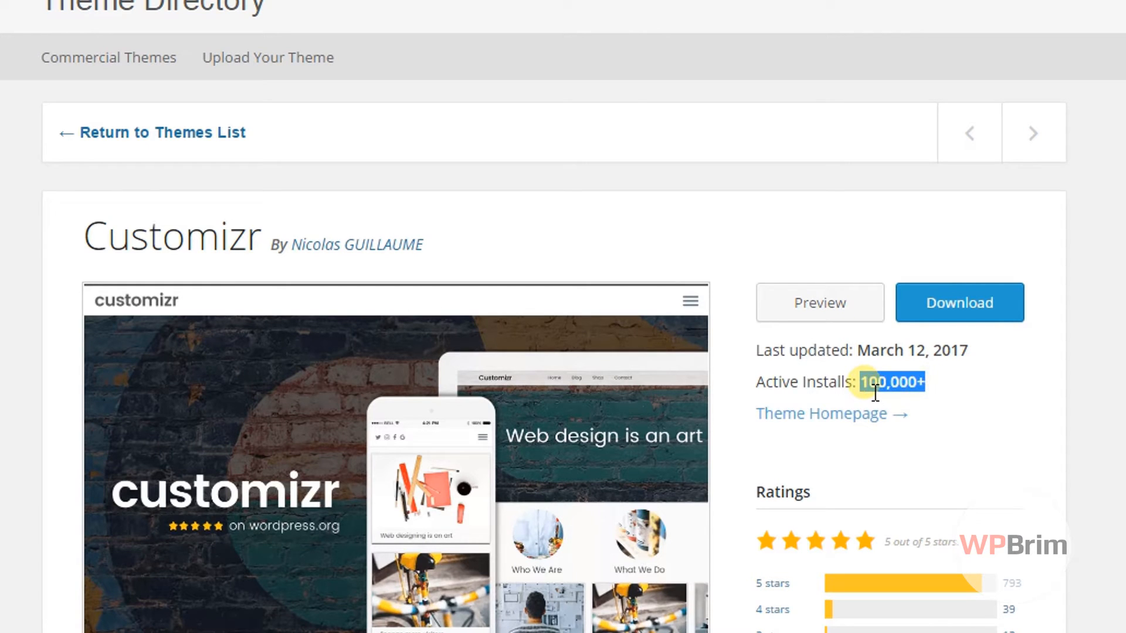
scroll("down", 3)
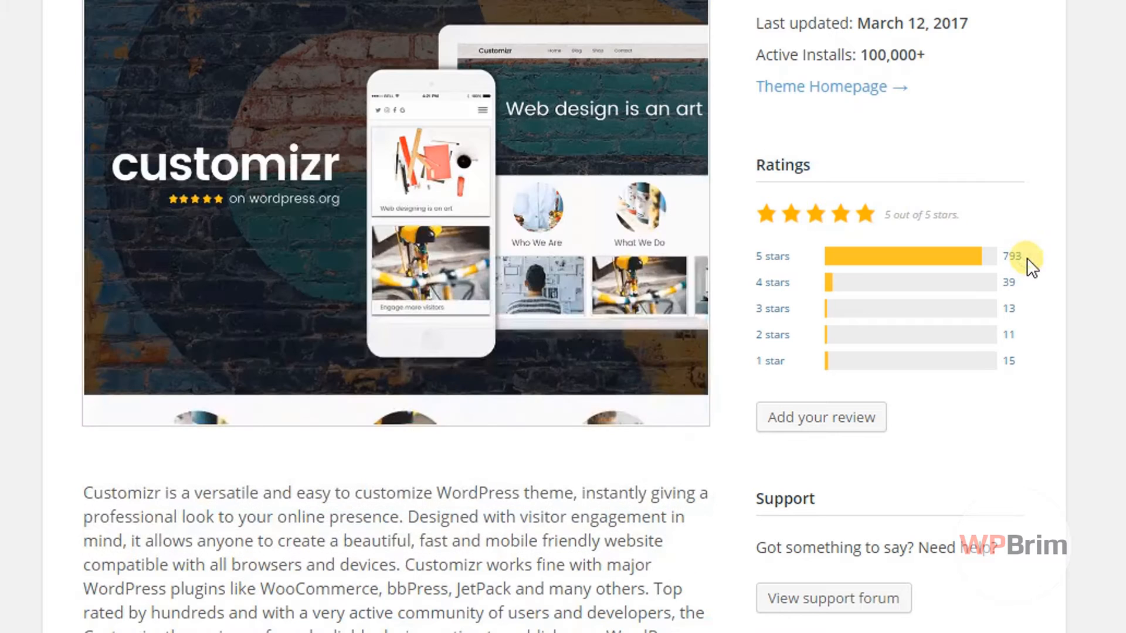
scroll("down", 3)
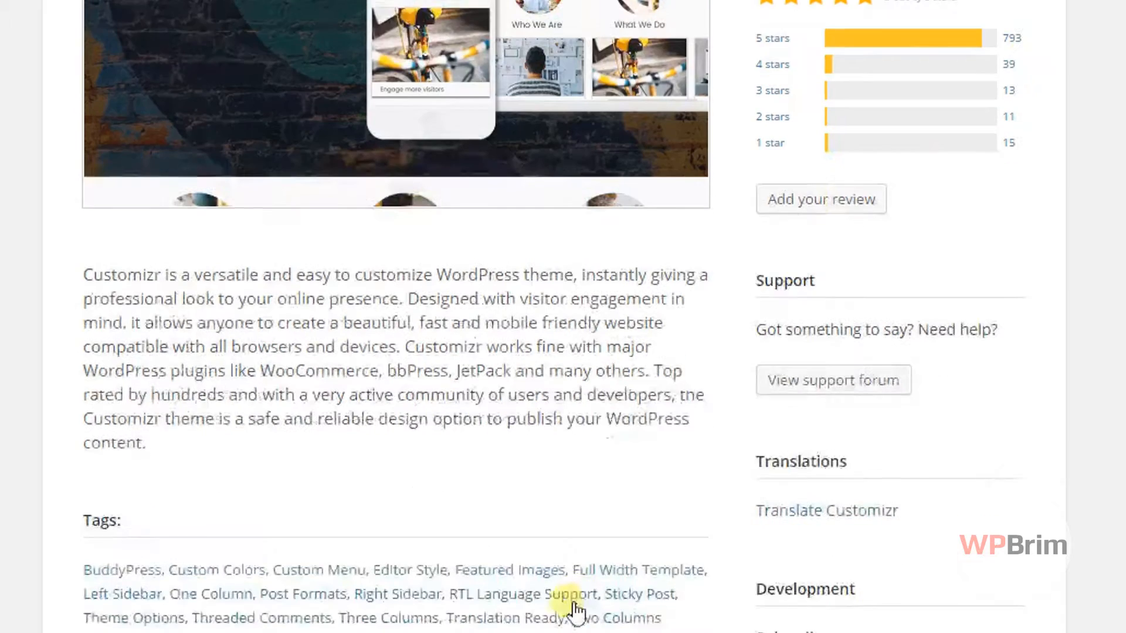
scroll("up", 3)
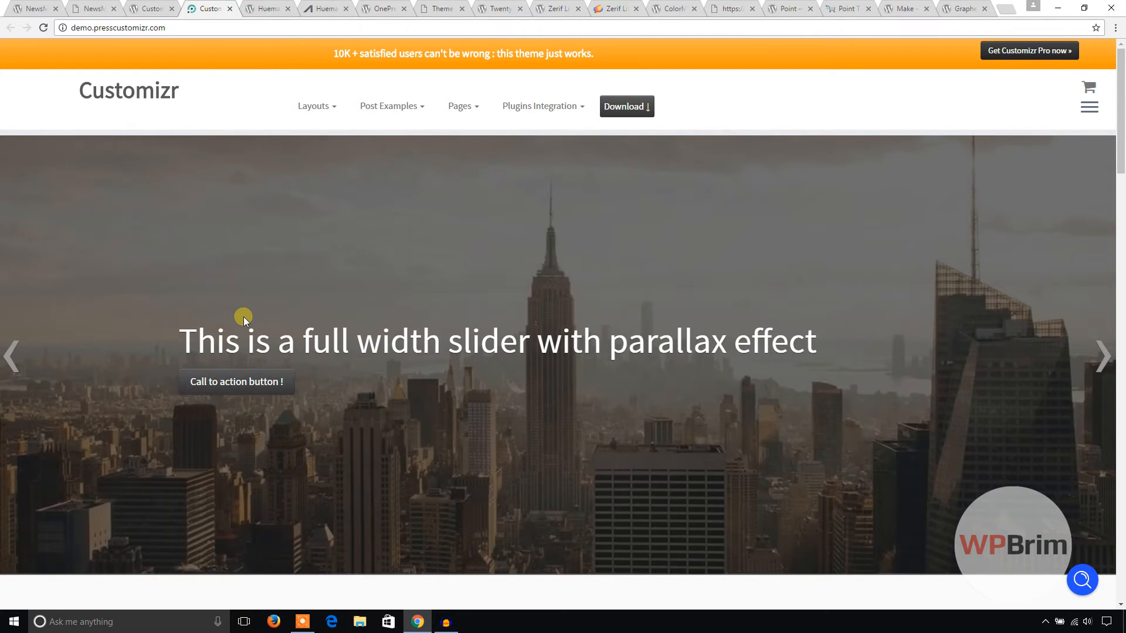
View the Customizr demo's help and support links panel and dismiss it
left_click(313, 106)
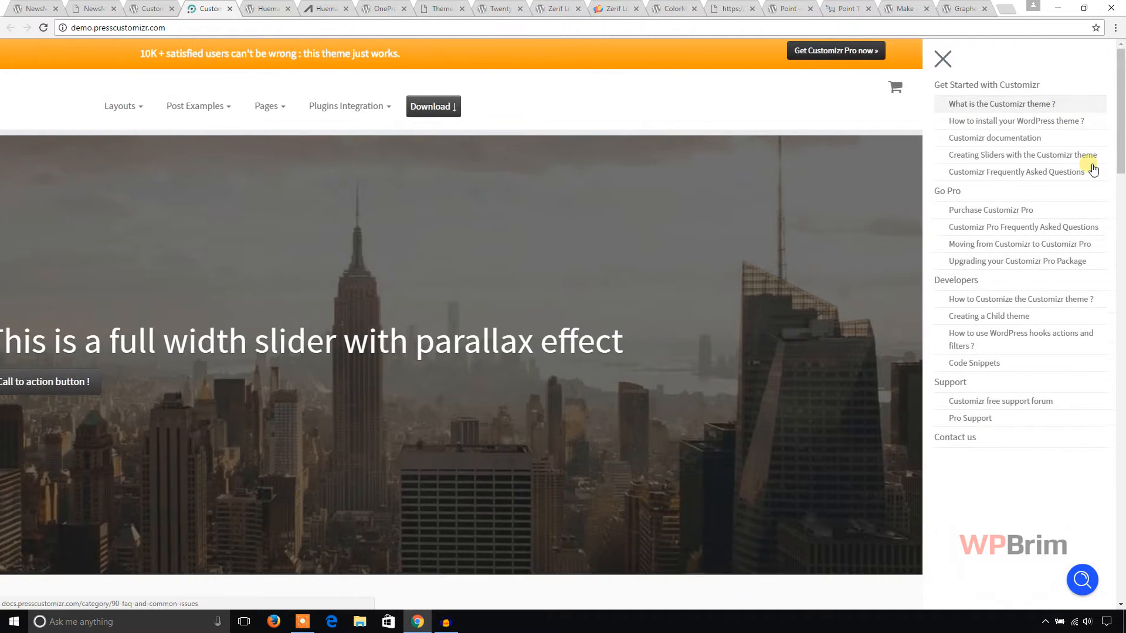
left_click(943, 59)
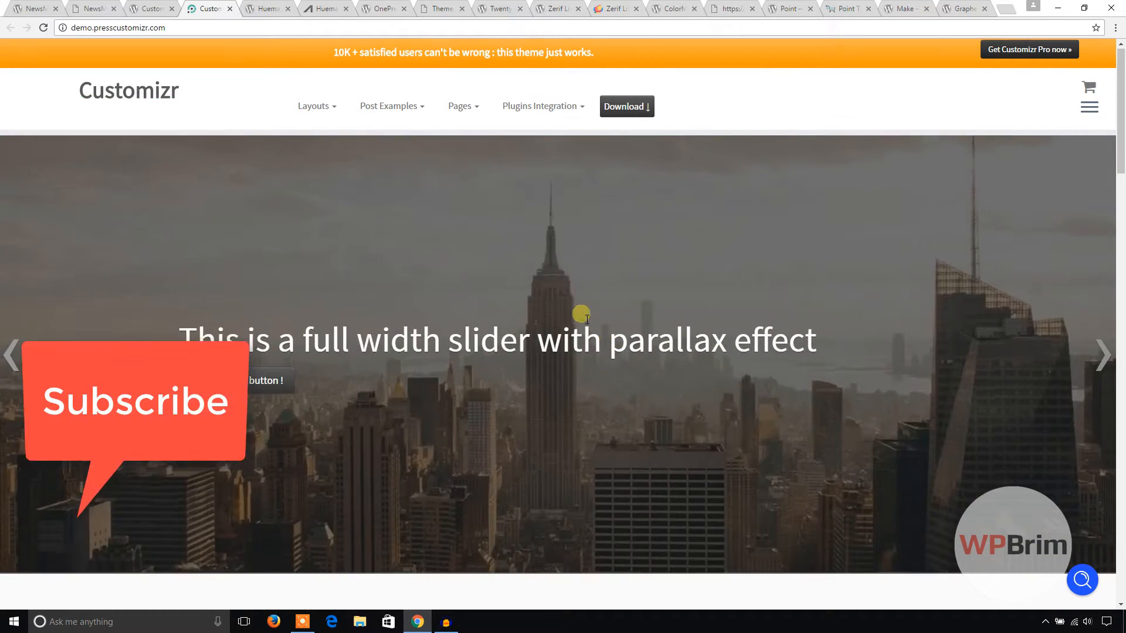
Browse the Customizr demo's slider and post grids, then launch the Hueman live demo
scroll("down", 3)
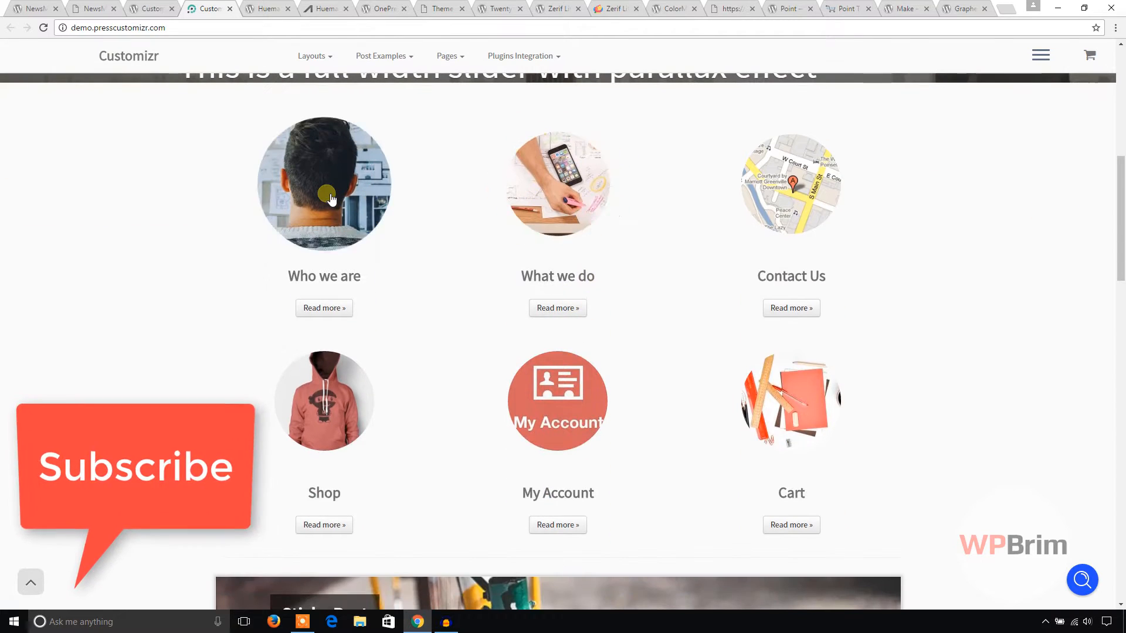
scroll("down", 3)
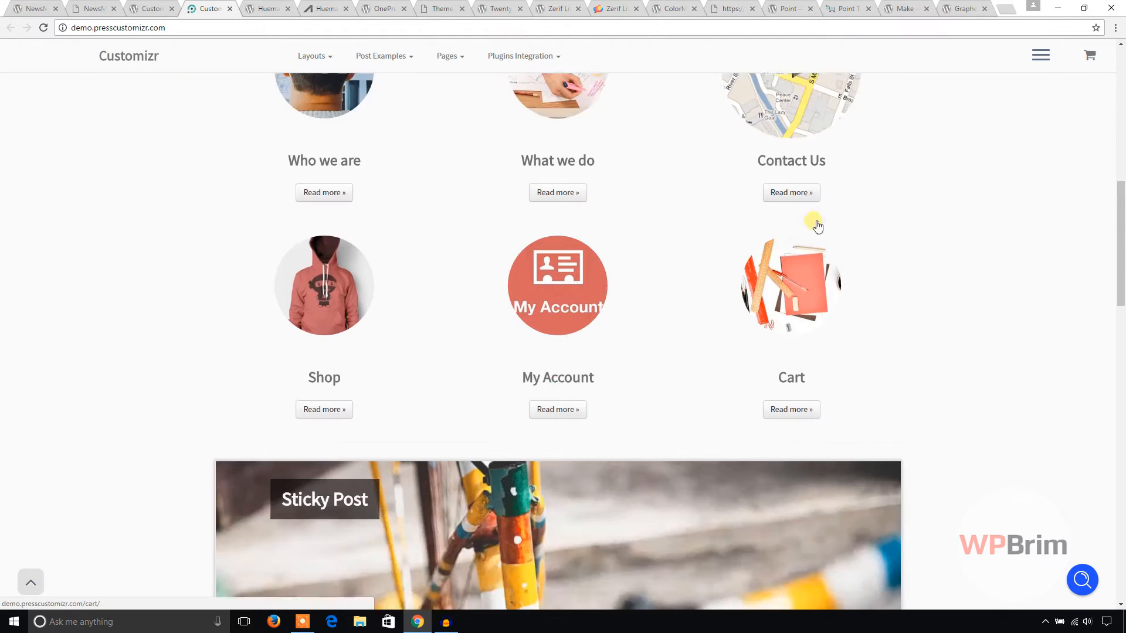
scroll("down", 3)
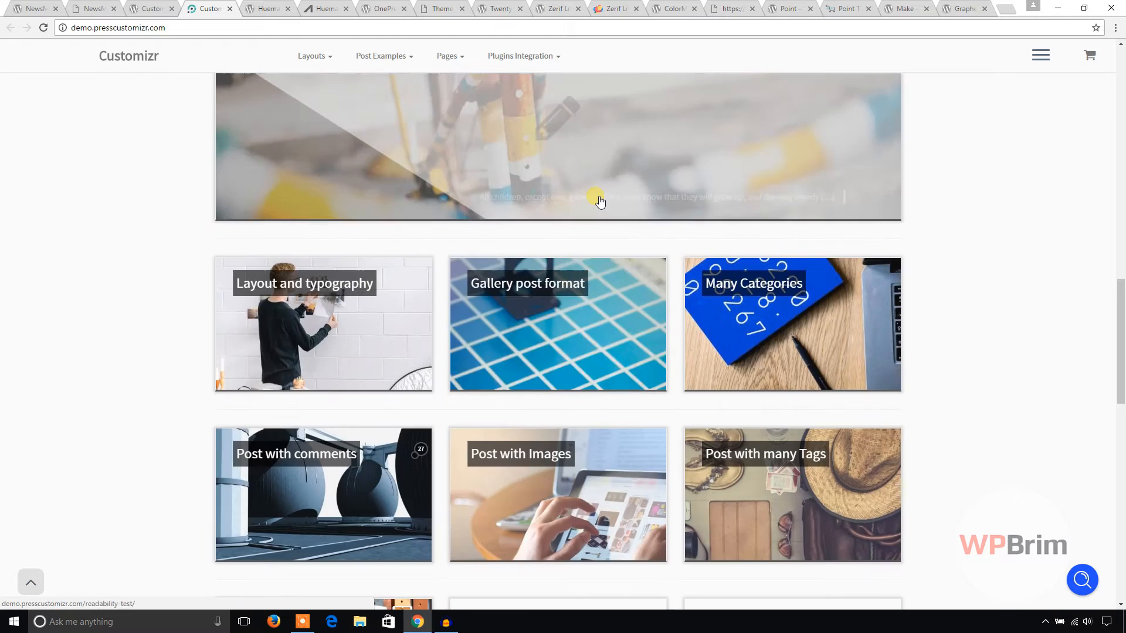
scroll("down", 3)
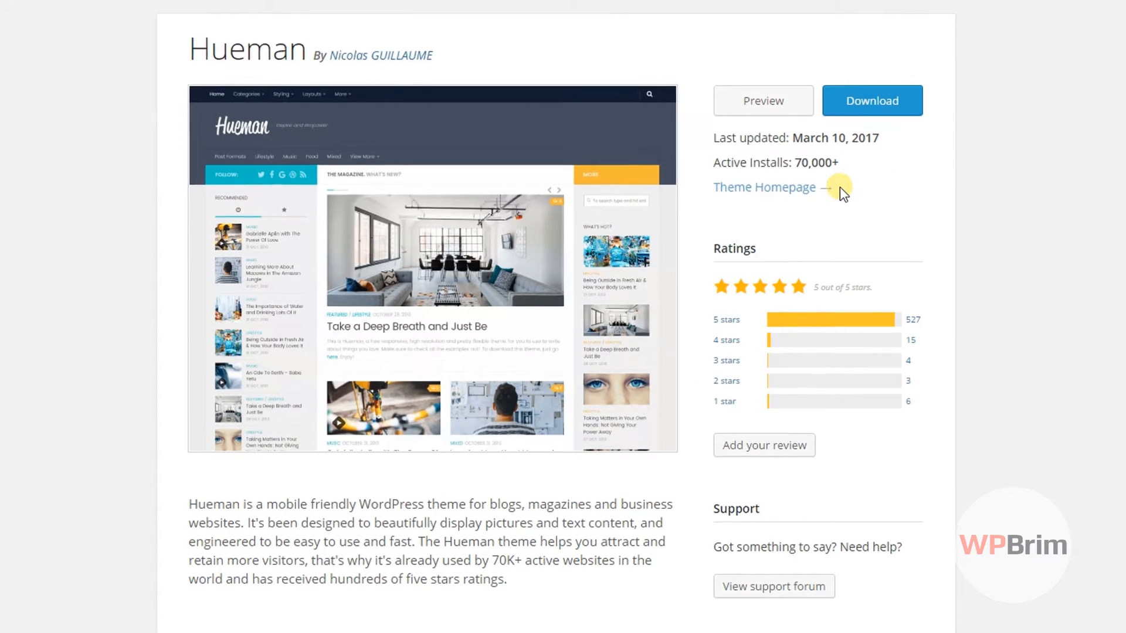
left_click(763, 188)
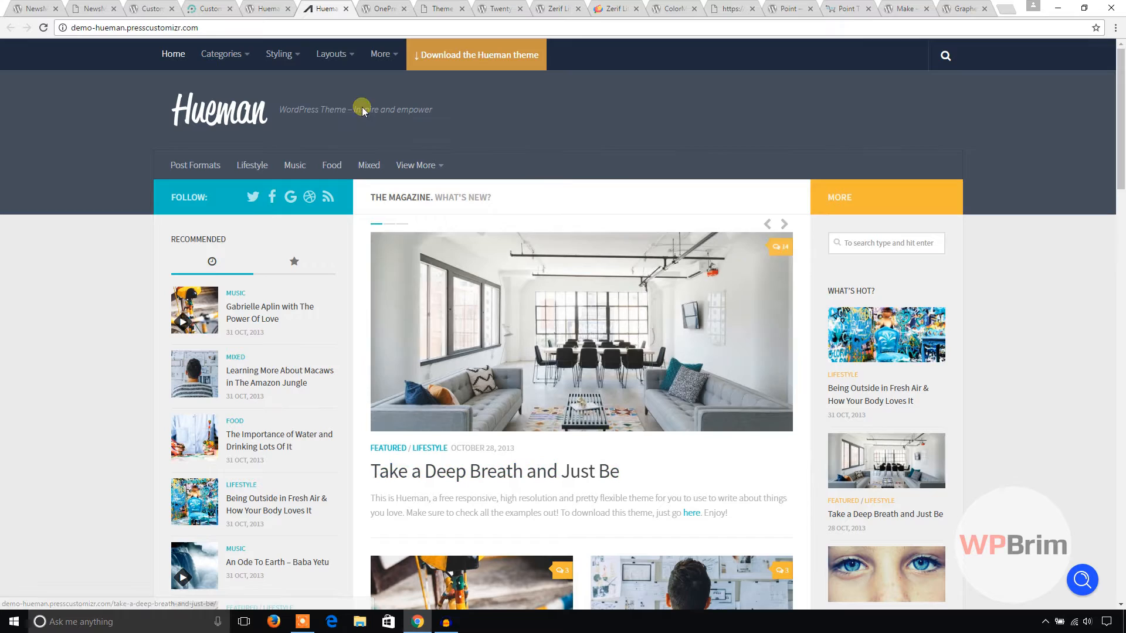
mouse_move(284, 262)
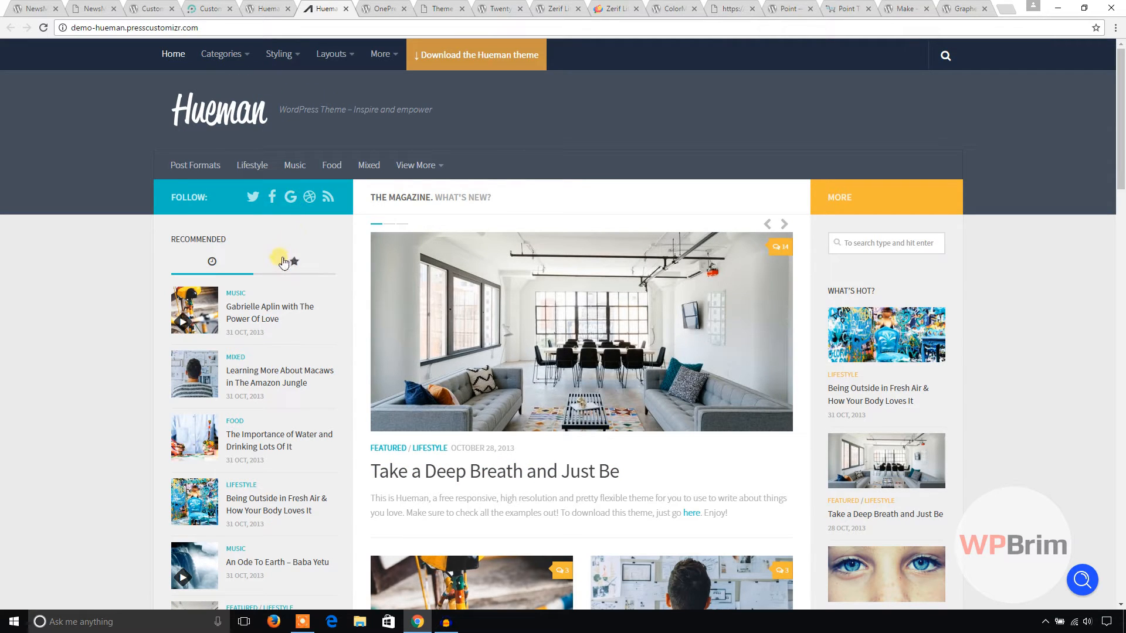
mouse_move(293, 261)
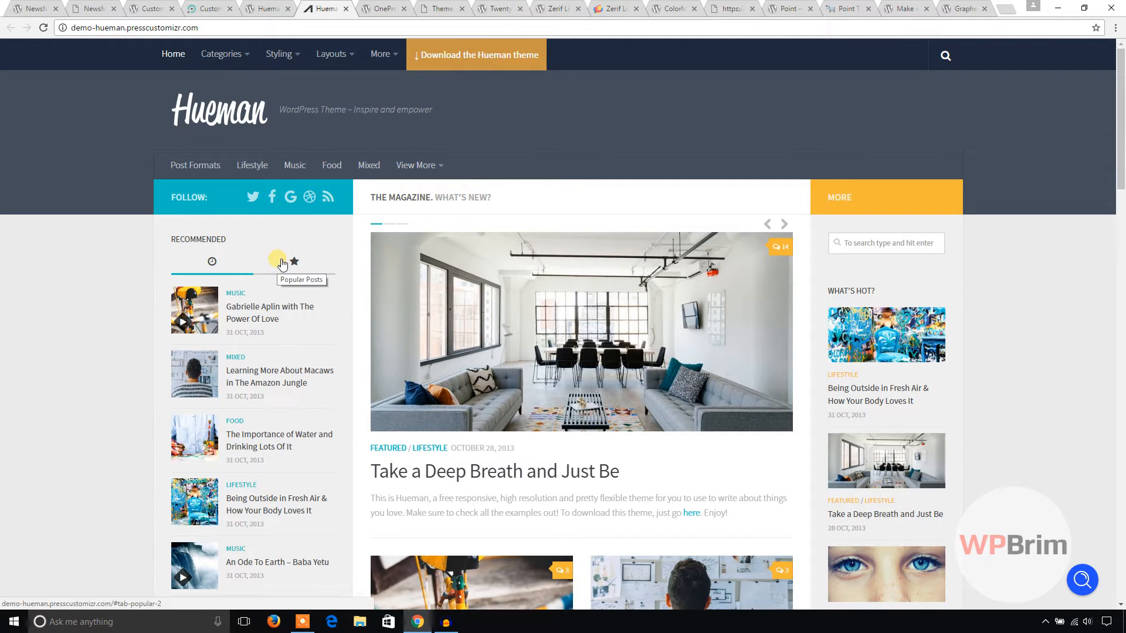
mouse_move(277, 218)
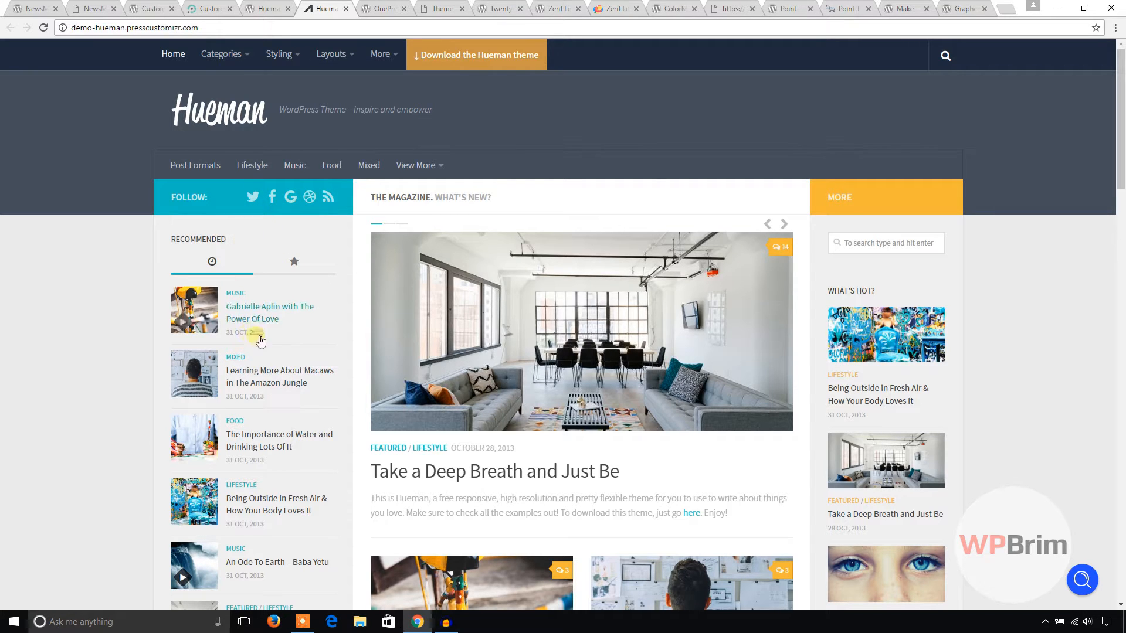
Browse the Hueman demo's post grid down to its footer
scroll("down", 3)
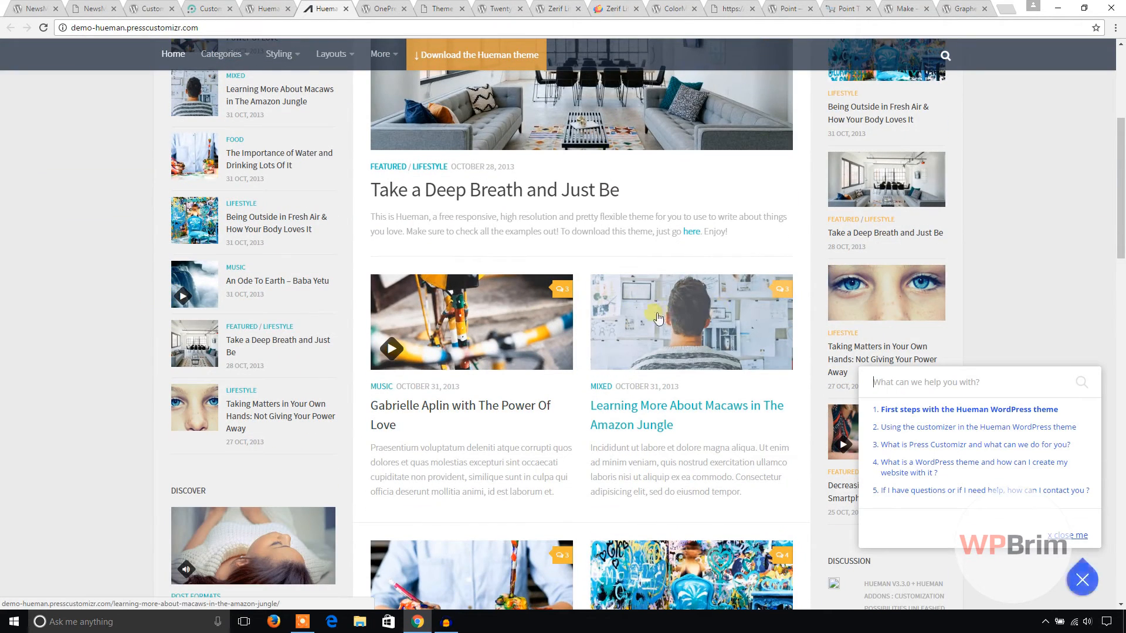
scroll("down", 3)
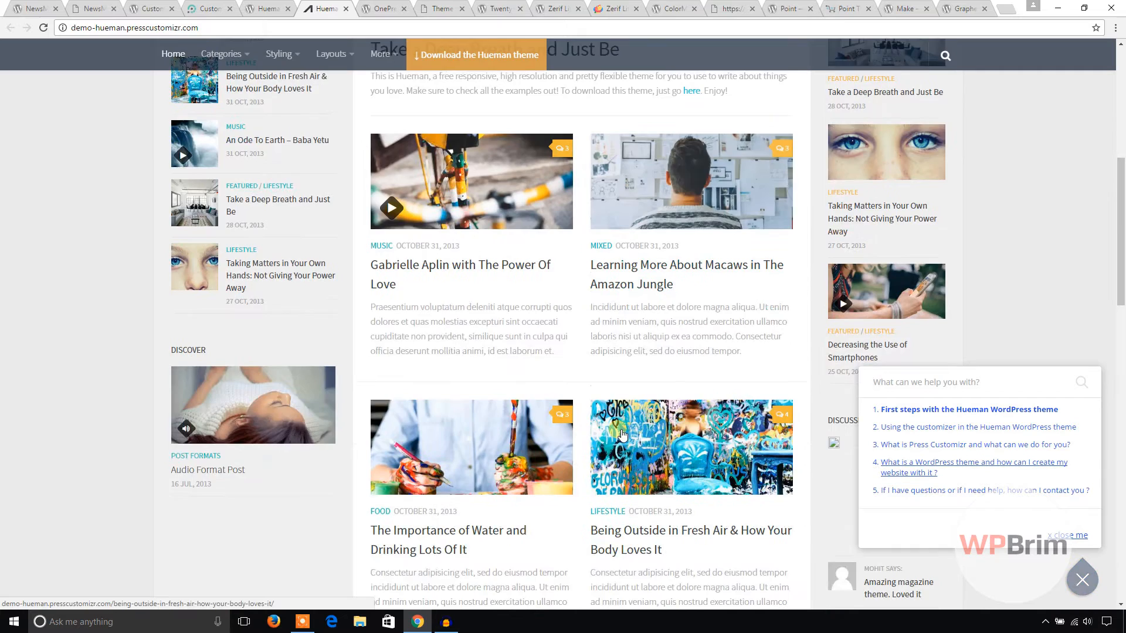
scroll("down", 3)
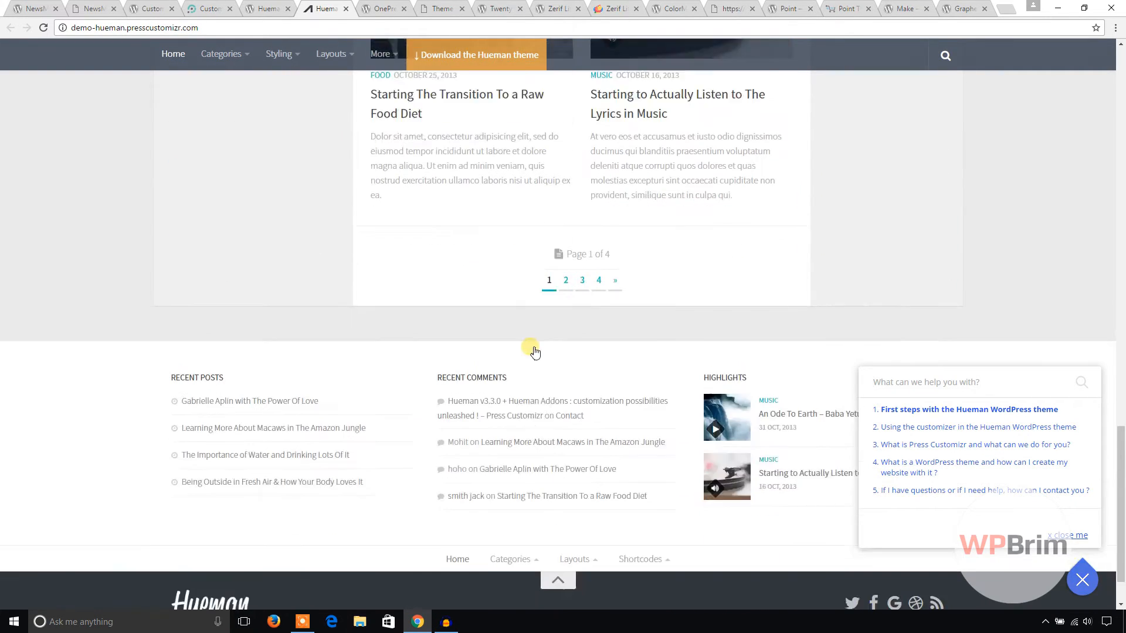
scroll("down", 3)
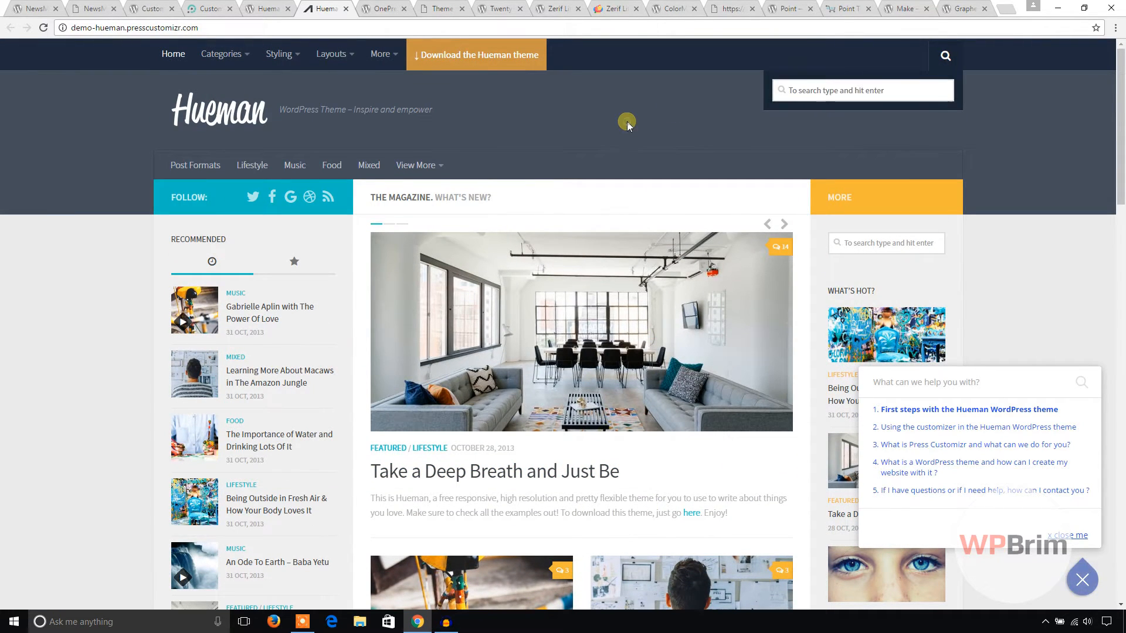
mouse_move(195, 165)
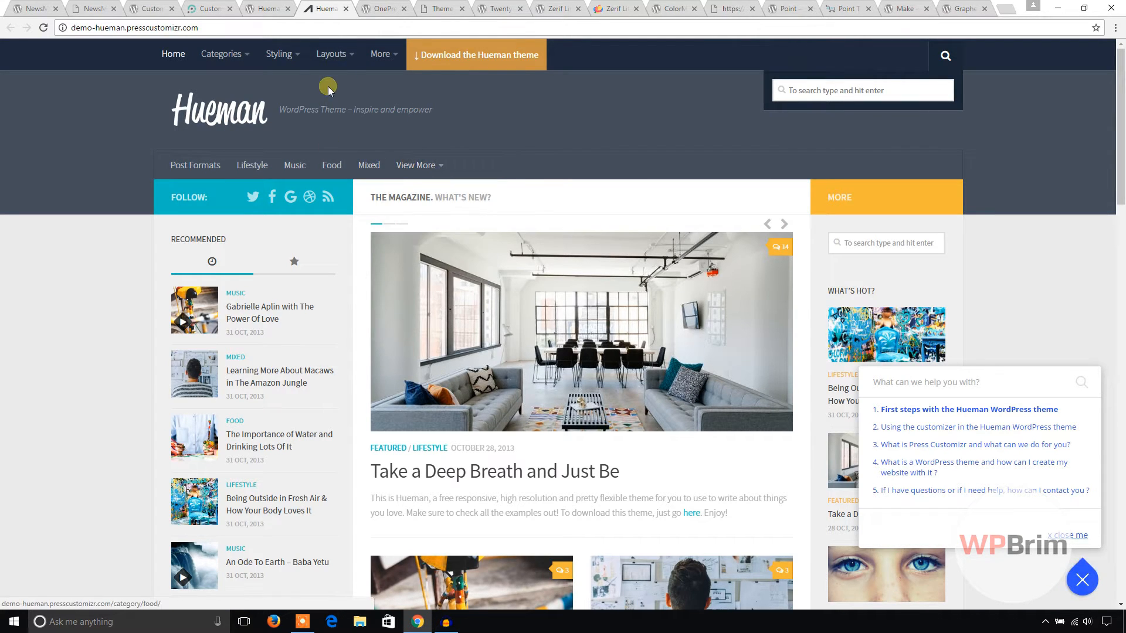
Return to the top via the Hueman logo and move on to the OnePress theme tab
left_click(331, 54)
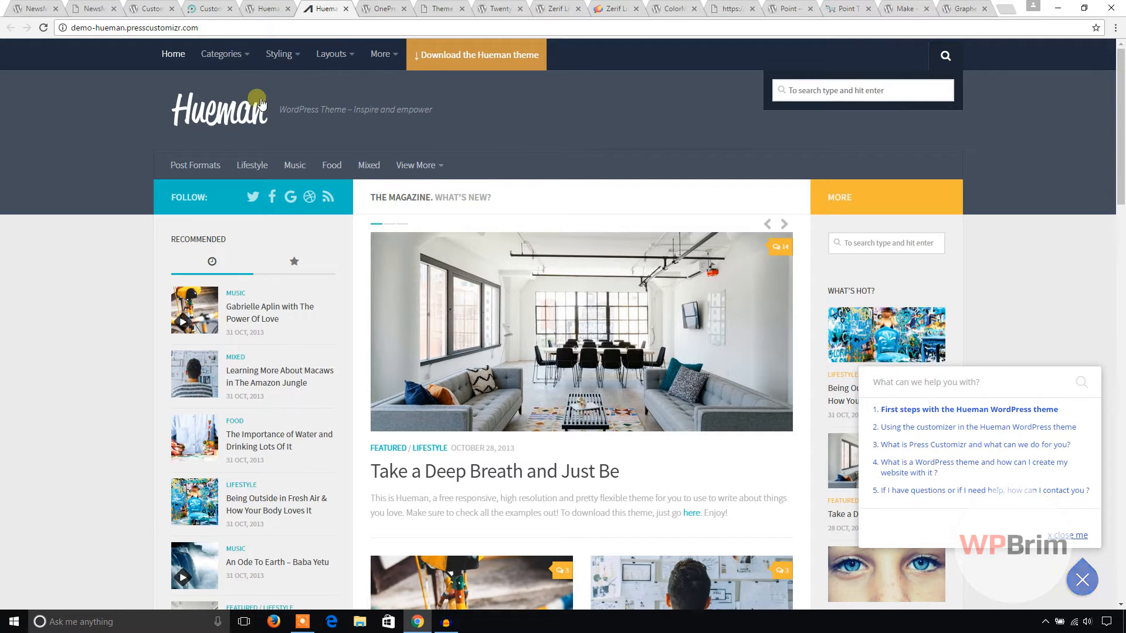
left_click(382, 8)
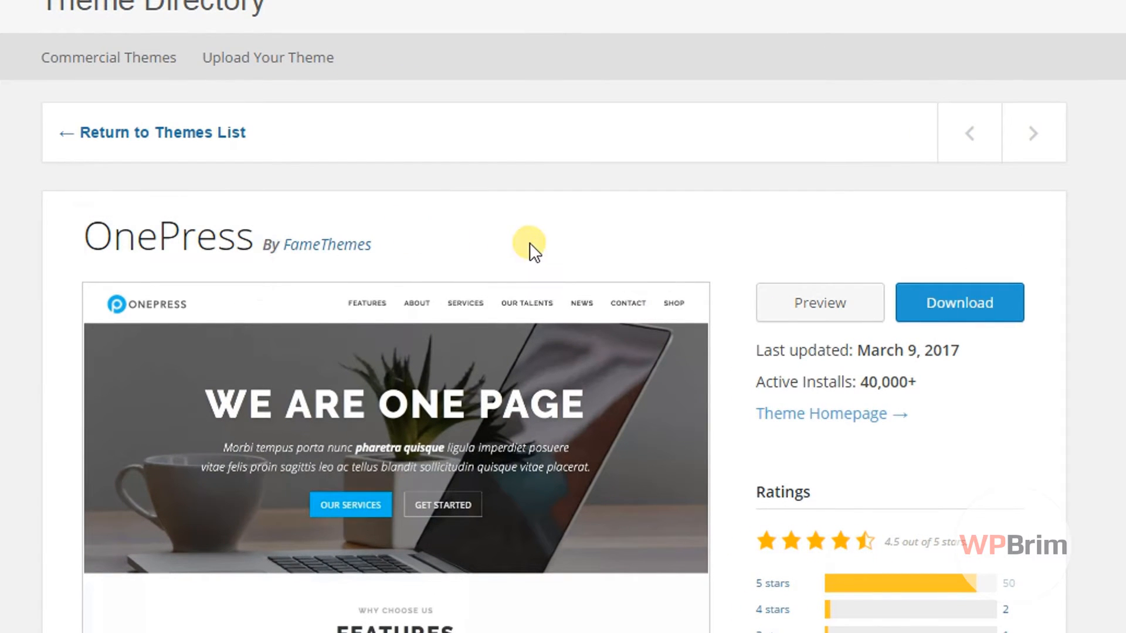
Review OnePress's ratings and tags (40,000+ installs) and launch its live demo preview
scroll("down", 3)
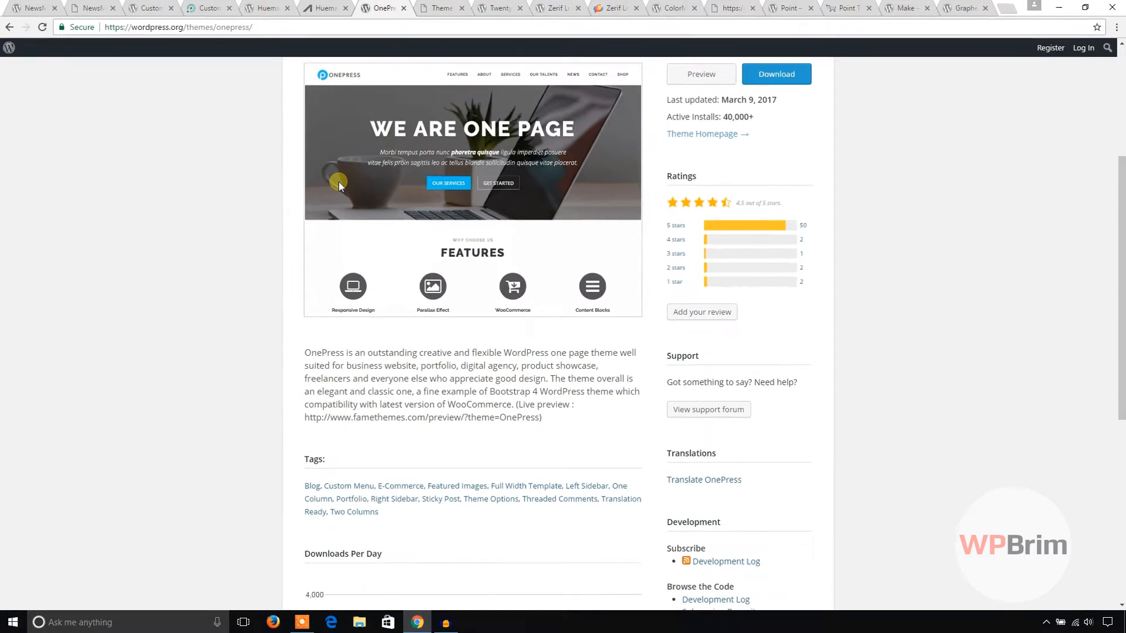
left_click(699, 74)
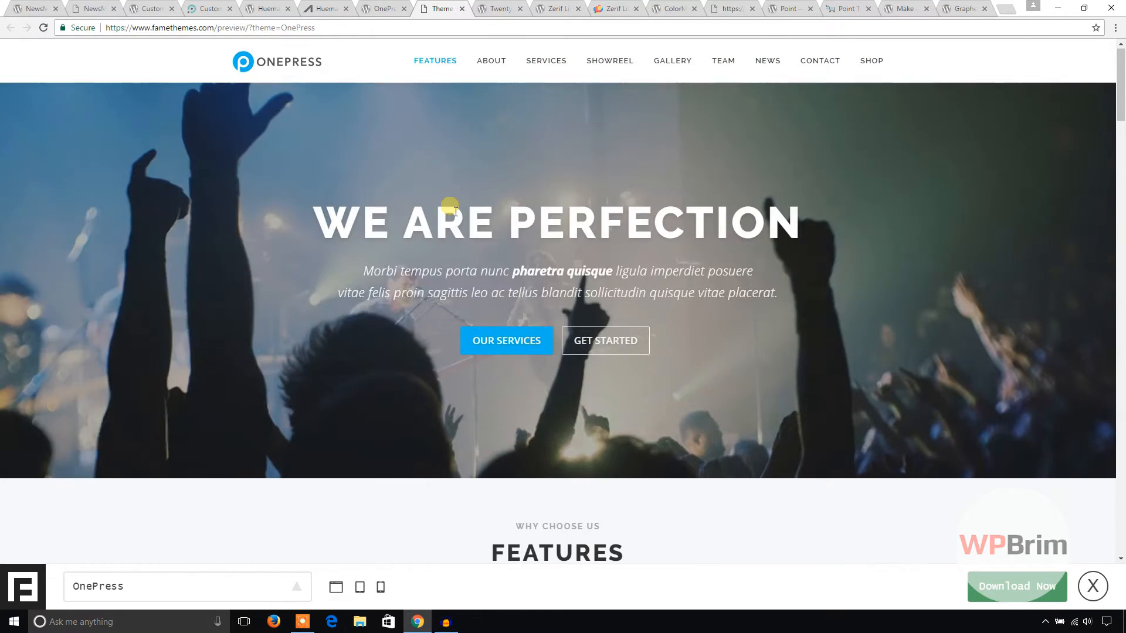
Tour the OnePress demo's features, about and gallery sections
scroll("down", 3)
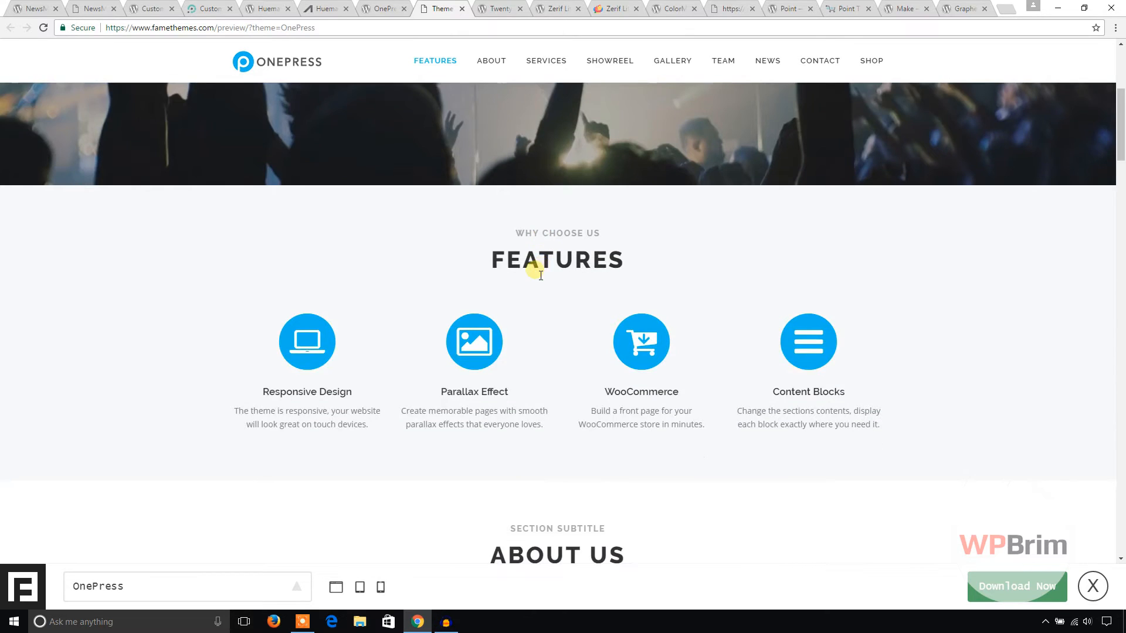
scroll("down", 3)
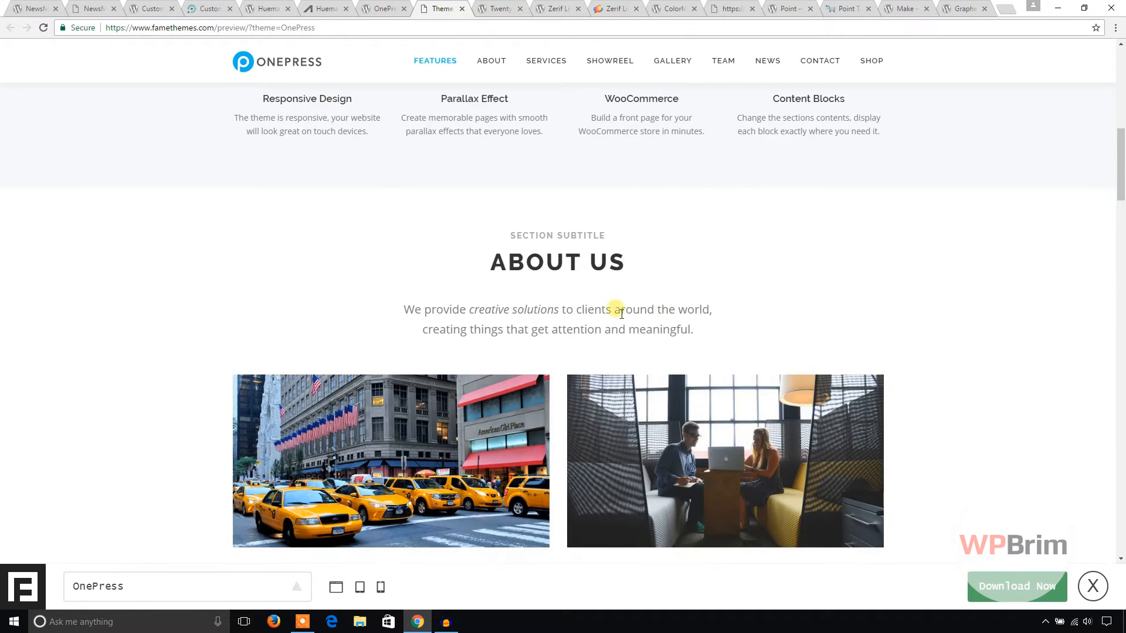
left_click(490, 60)
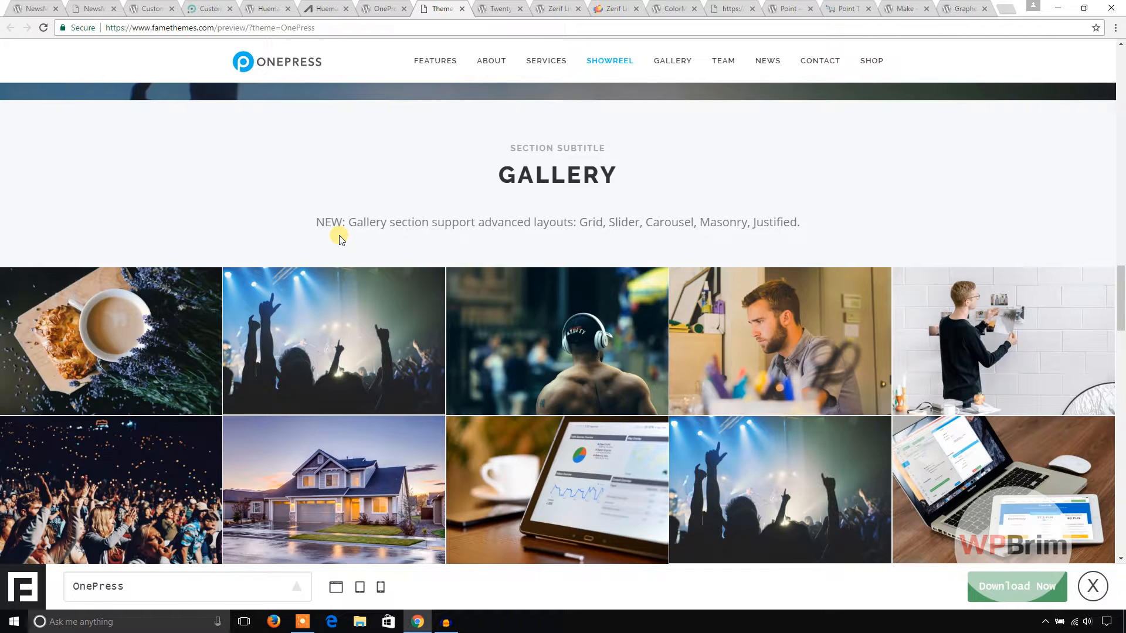
scroll("down", 3)
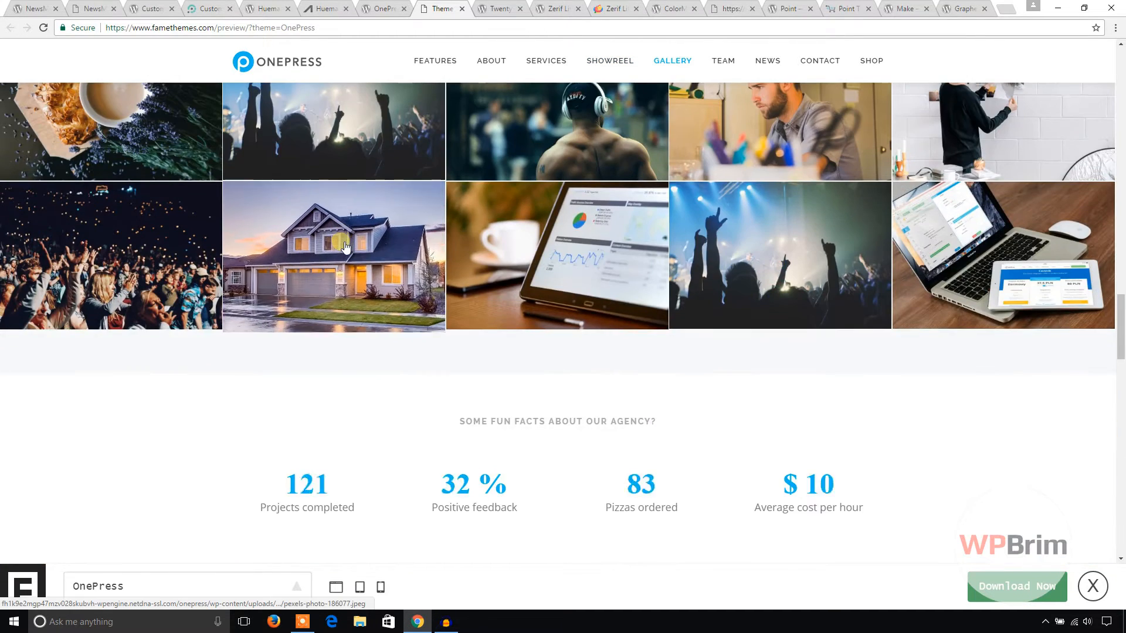
scroll("down", 3)
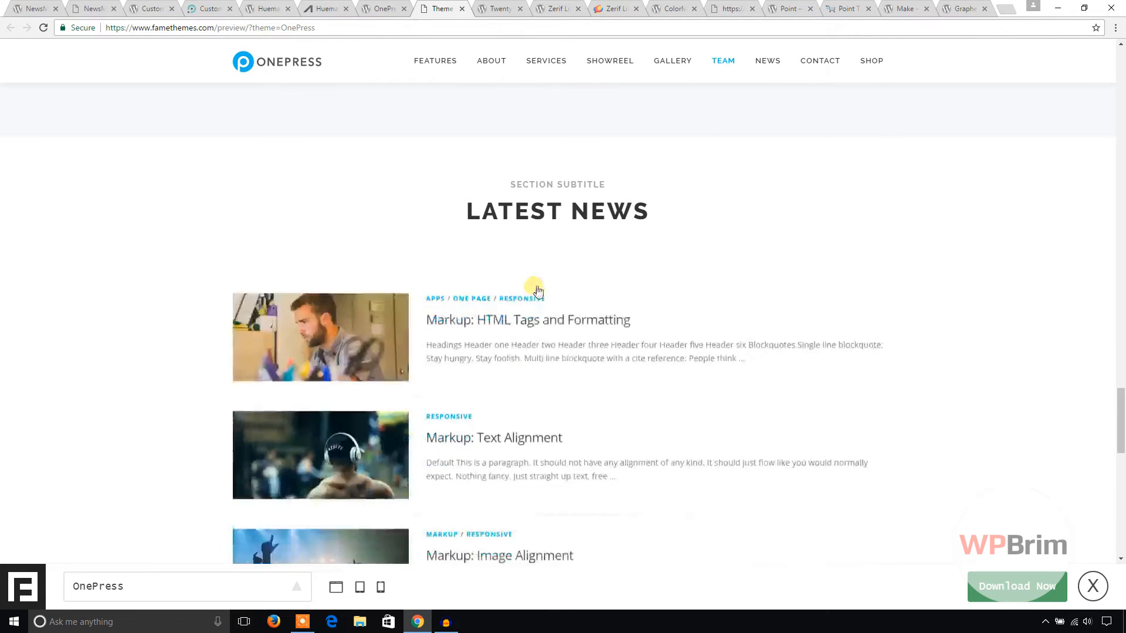
View the news and contact sections, return to top, and move to the Twenty Seventeen page
left_click(767, 60)
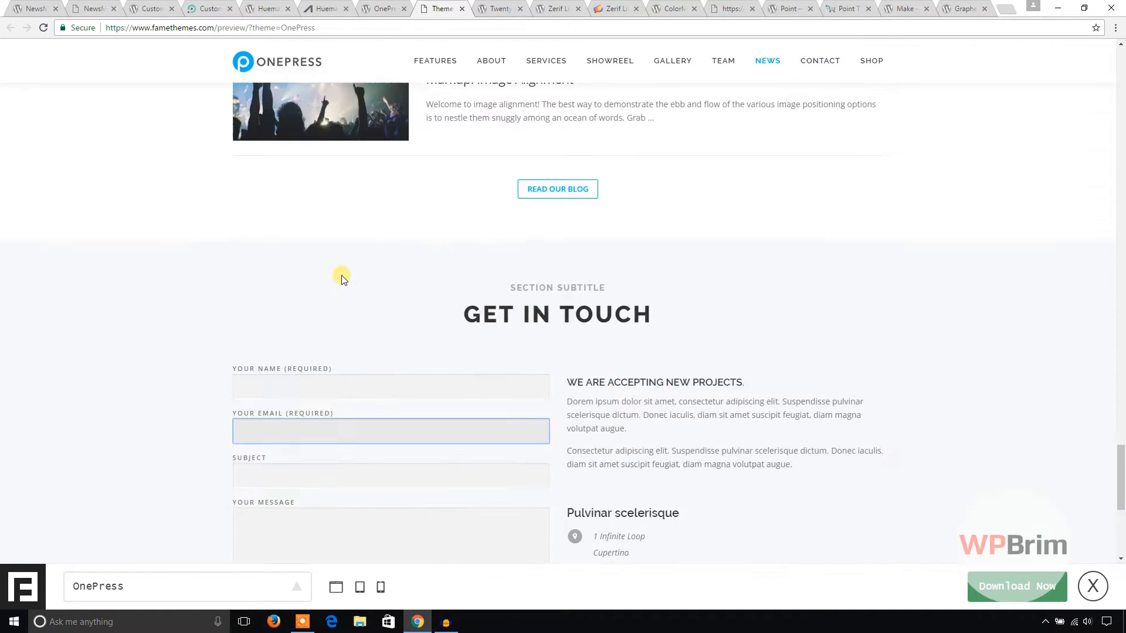
scroll("up", 3)
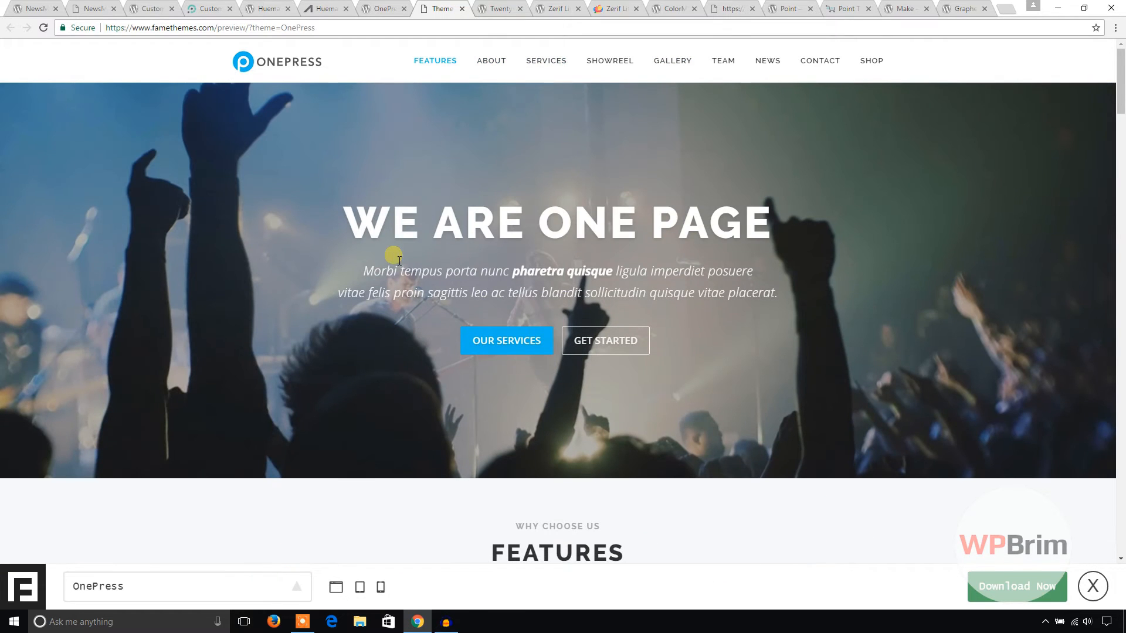
left_click(494, 8)
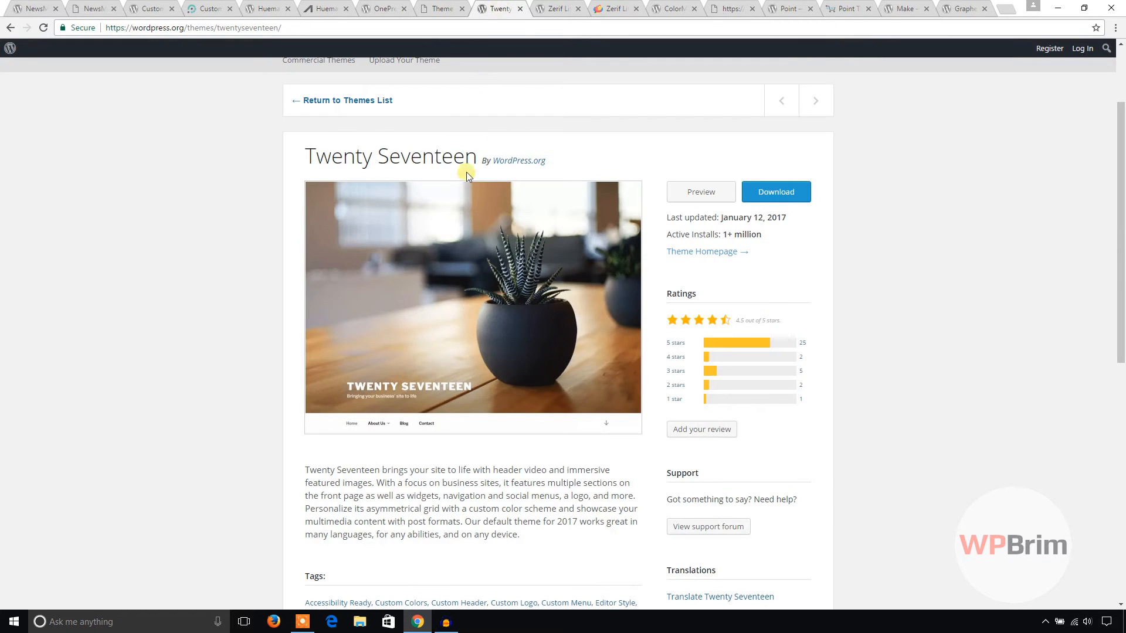
Scroll down the Twenty Seventeen theme page before moving to Zerif Lite
scroll("down", 3)
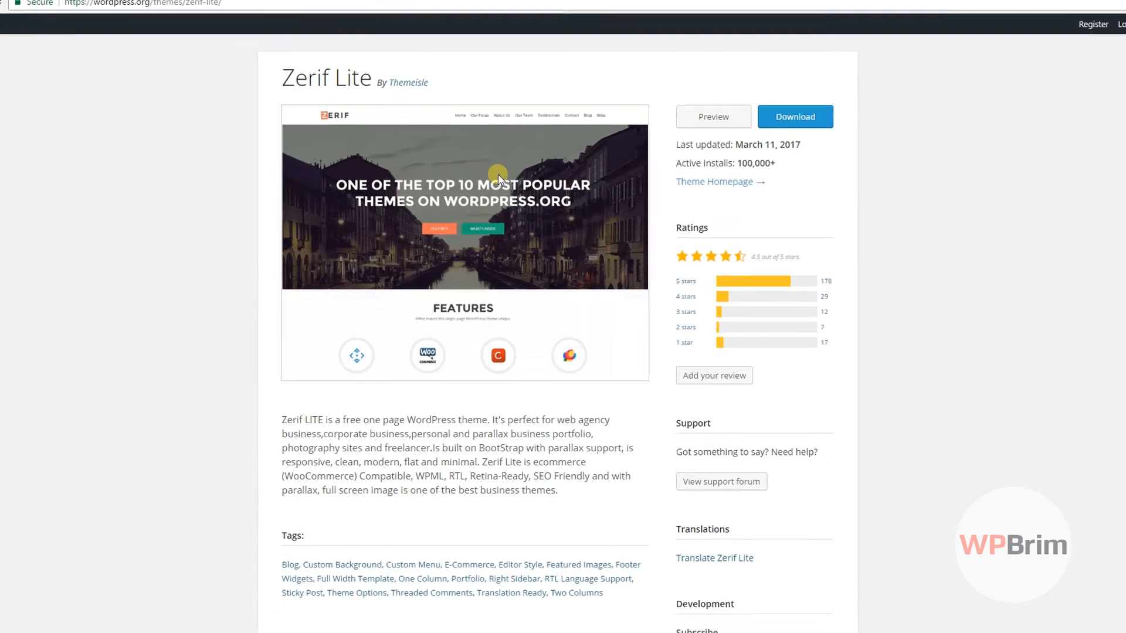
Launch the Zerif Lite demo and preview it at phone, wider mobile and desktop widths
left_click(712, 116)
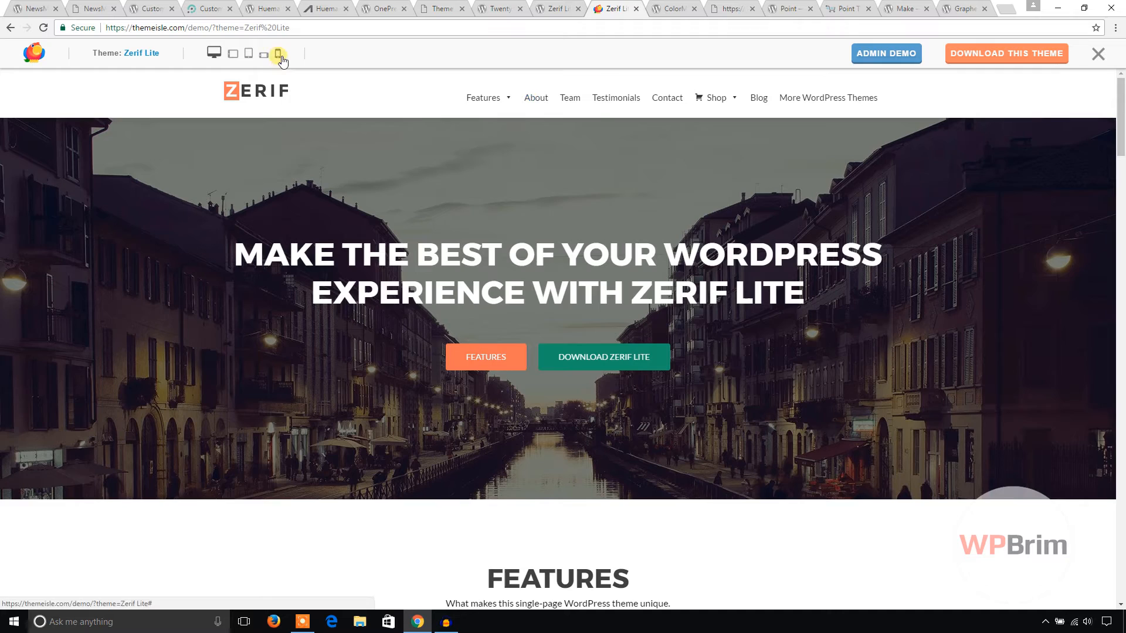
left_click(277, 52)
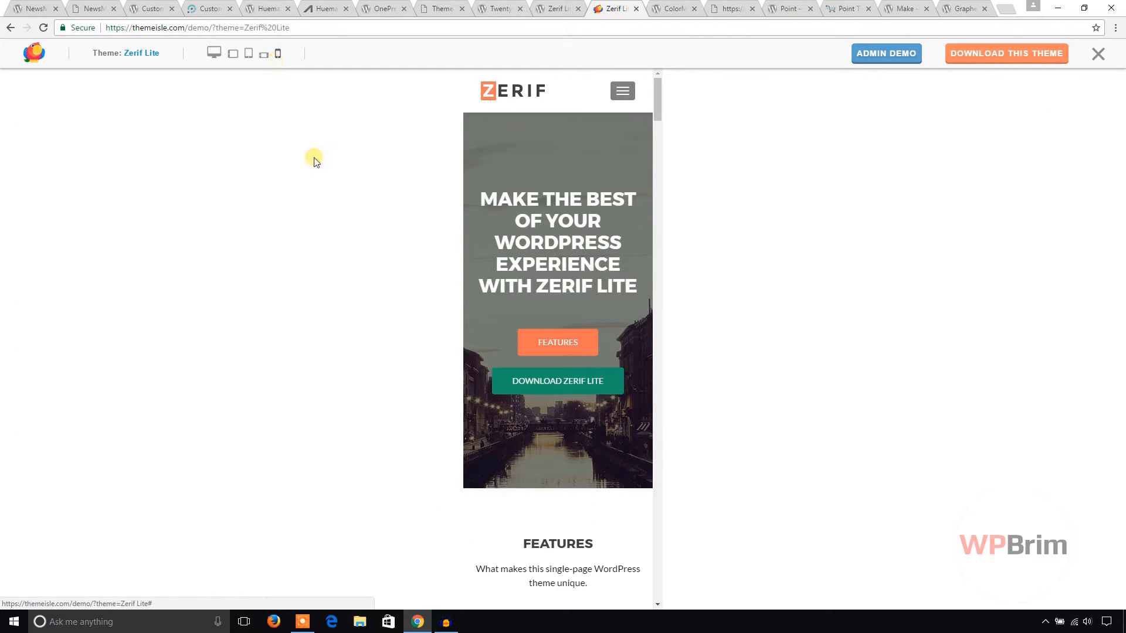
left_click(249, 53)
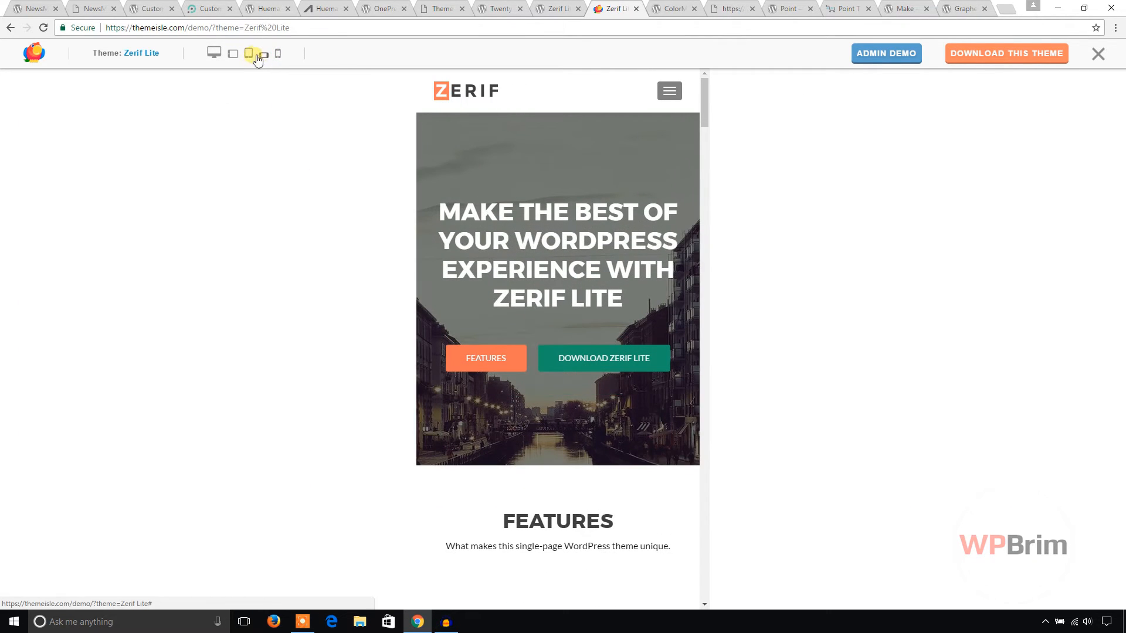
left_click(232, 53)
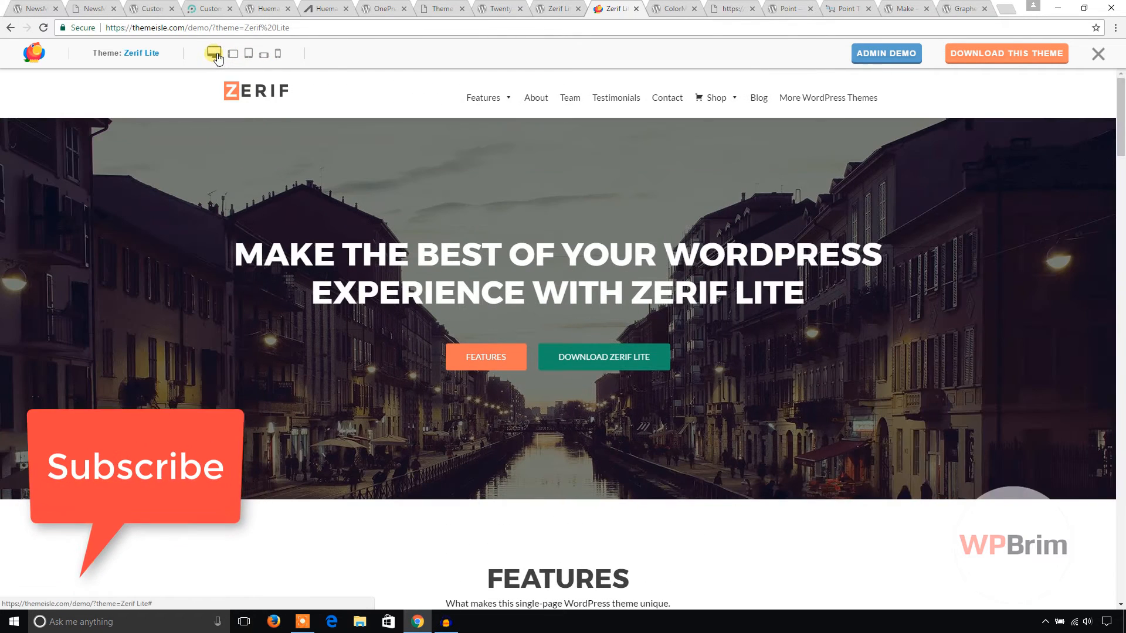
Browse the Zerif Lite demo's about, team, testimonials and blog sections down to the contact form and footer
scroll("down", 3)
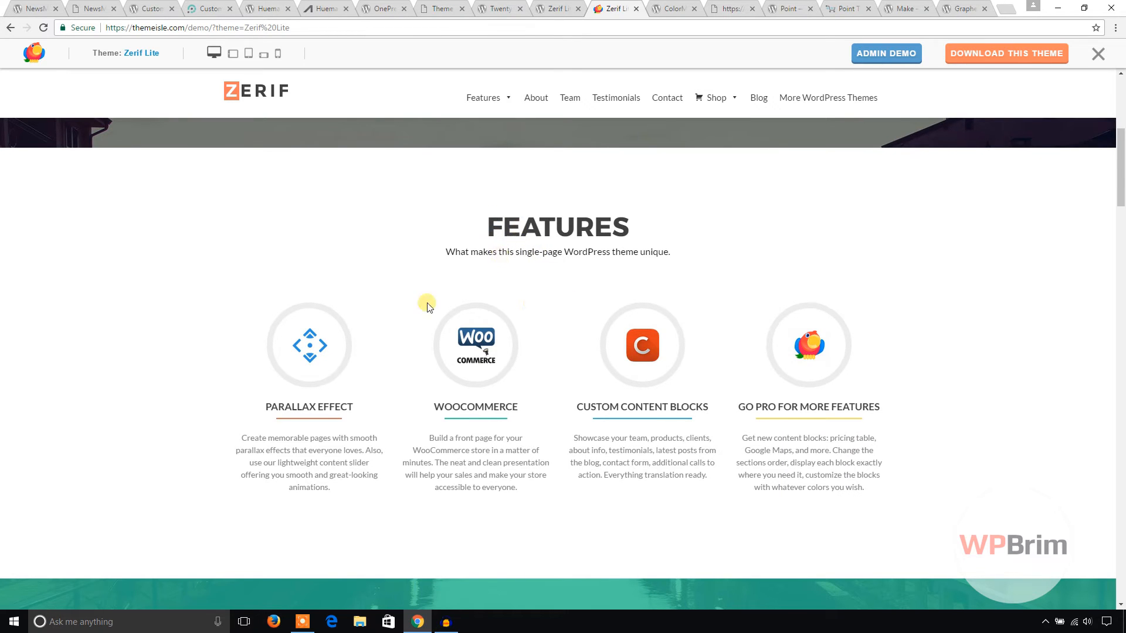
scroll("down", 3)
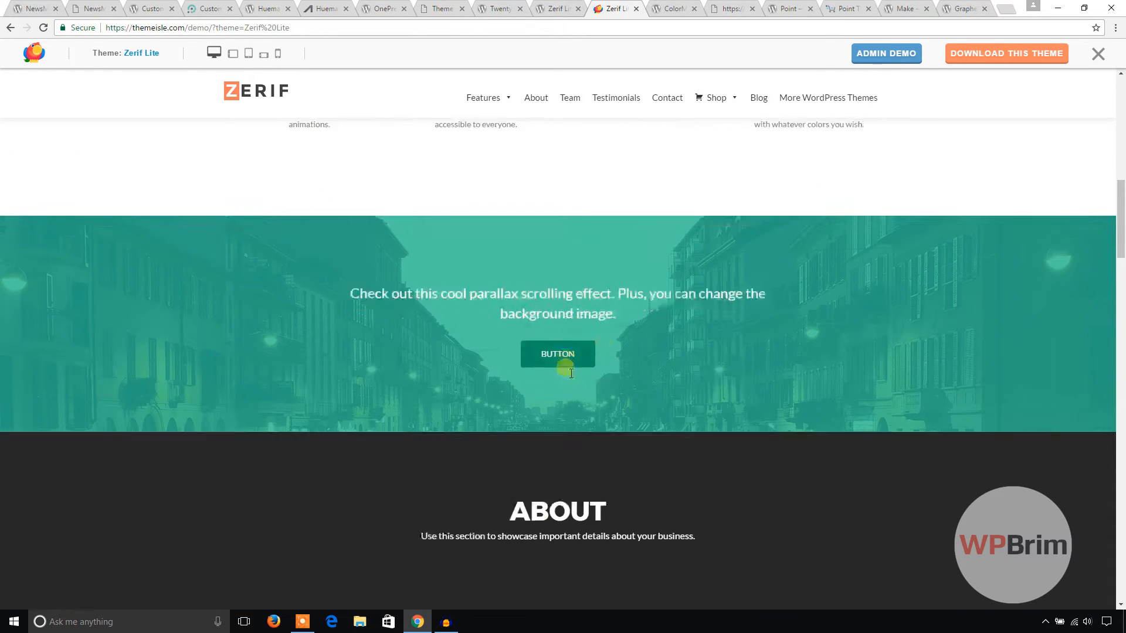
scroll("down", 3)
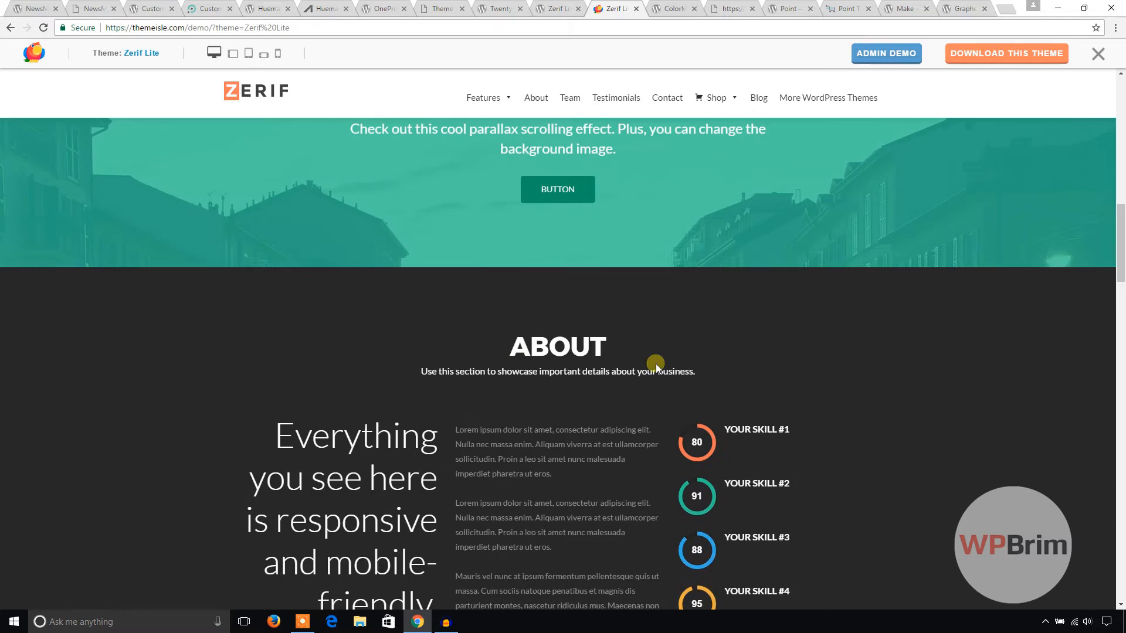
scroll("down", 3)
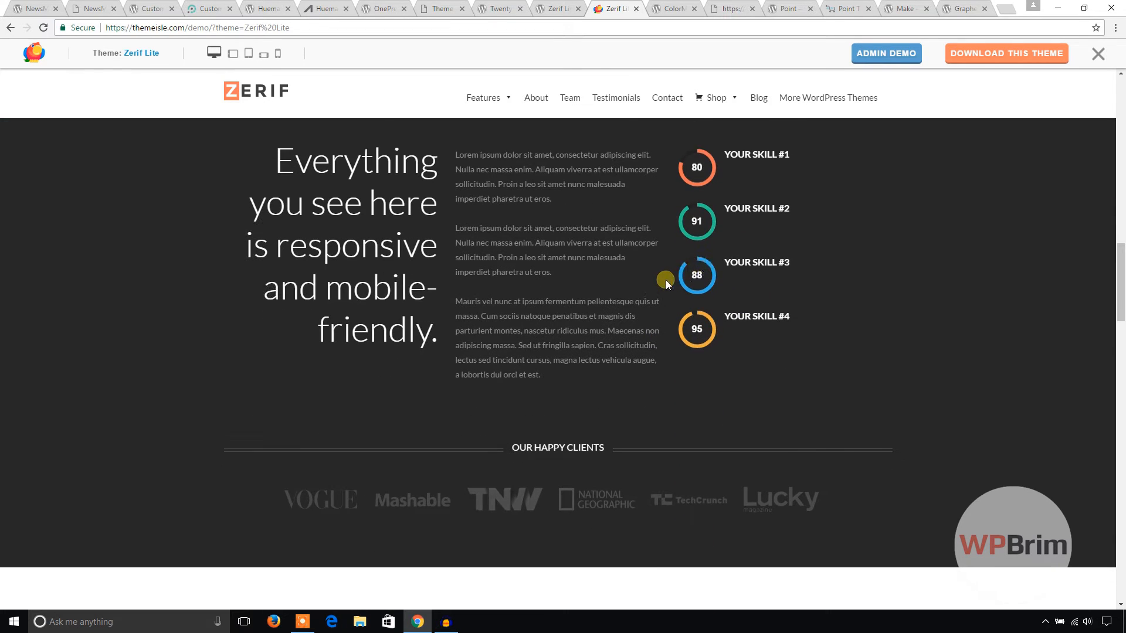
scroll("down", 3)
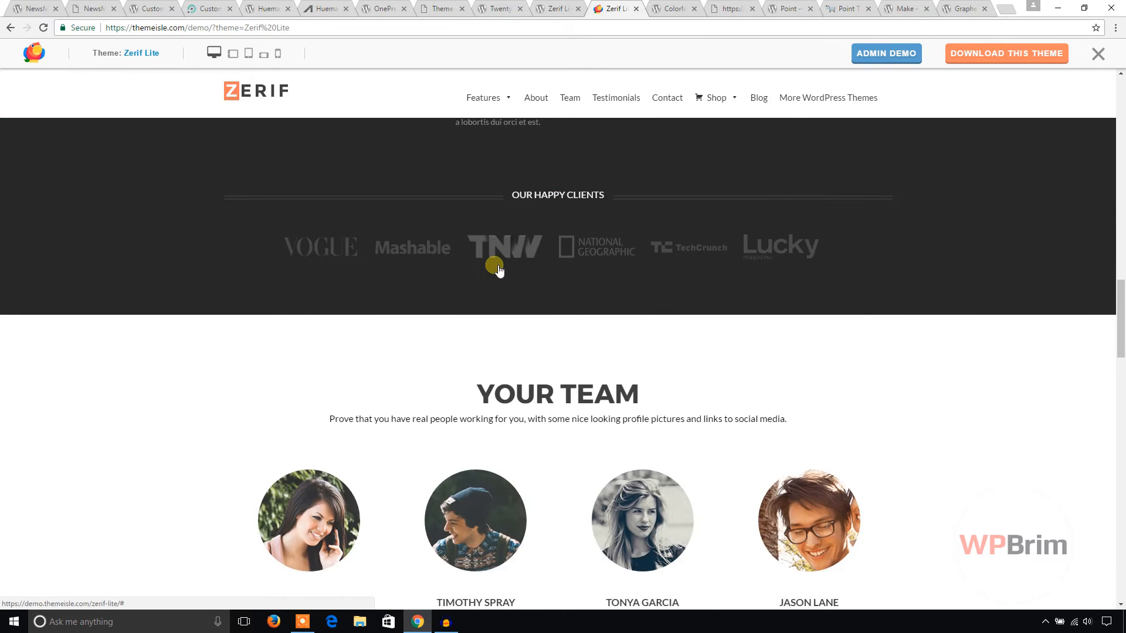
scroll("down", 3)
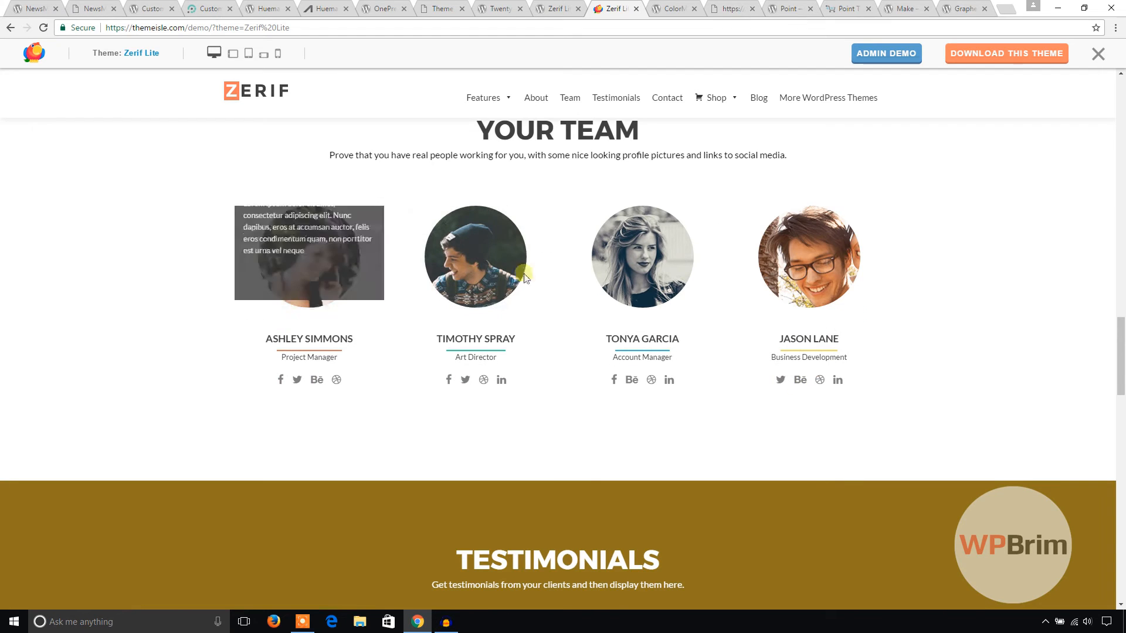
scroll("down", 3)
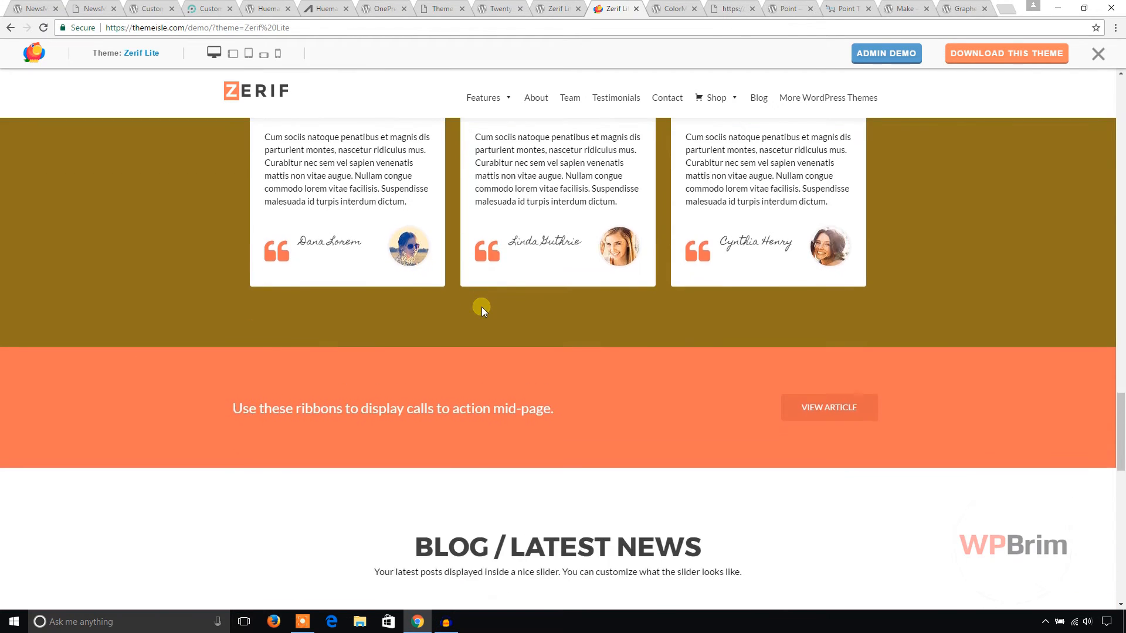
scroll("down", 3)
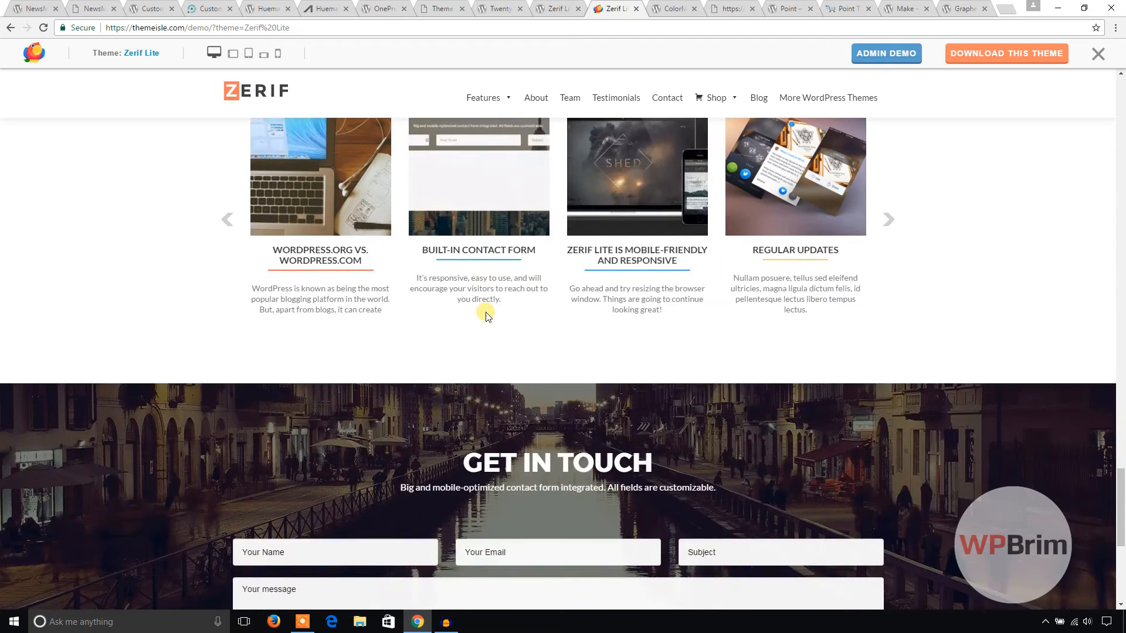
scroll("down", 3)
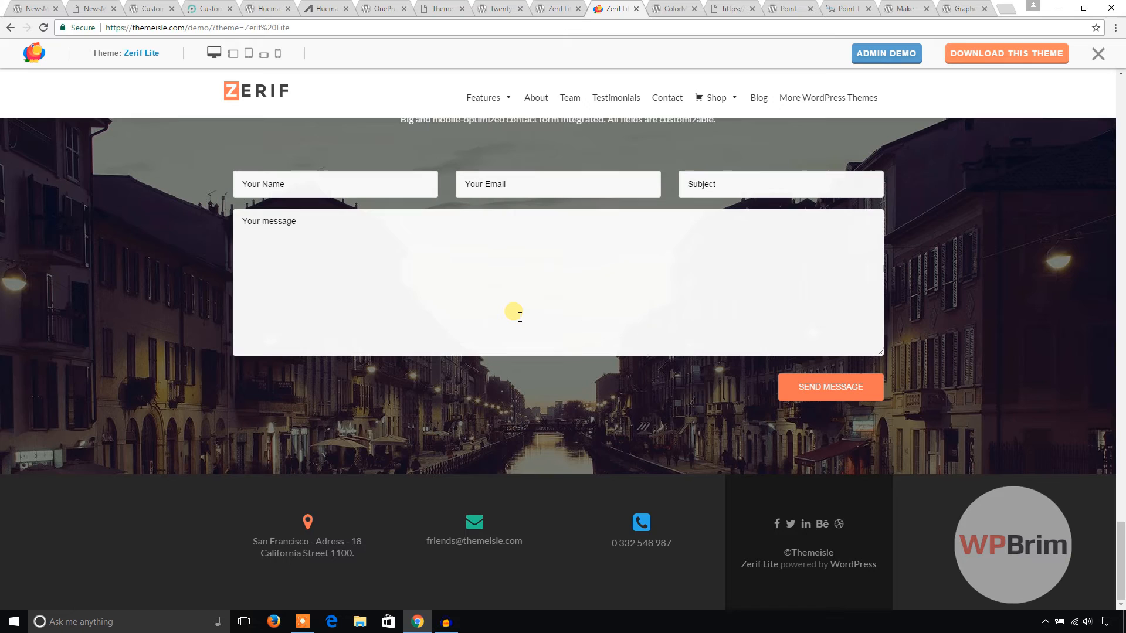
mouse_move(519, 287)
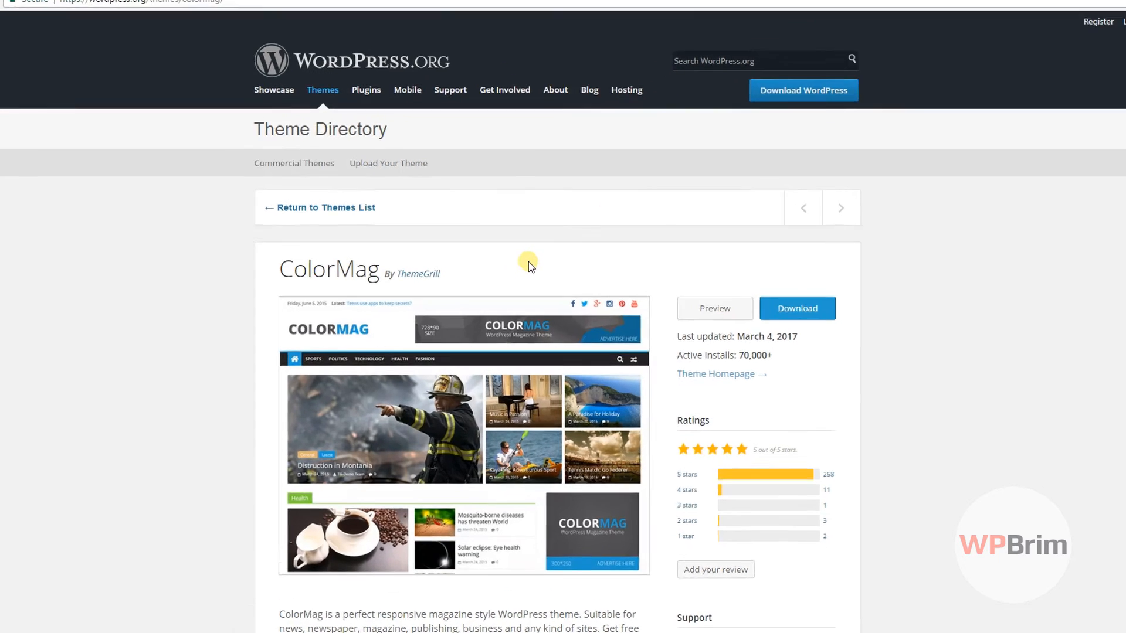
Check ColorMag's ratings on its directory page and launch the ThemeGrill live demo
scroll("down", 3)
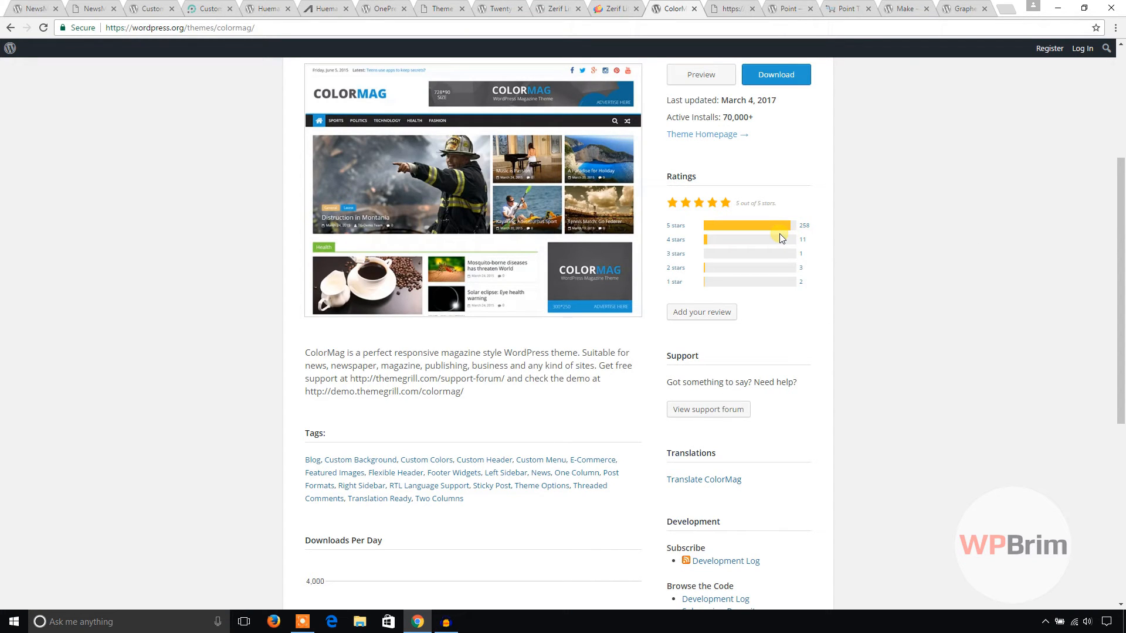
left_click(730, 8)
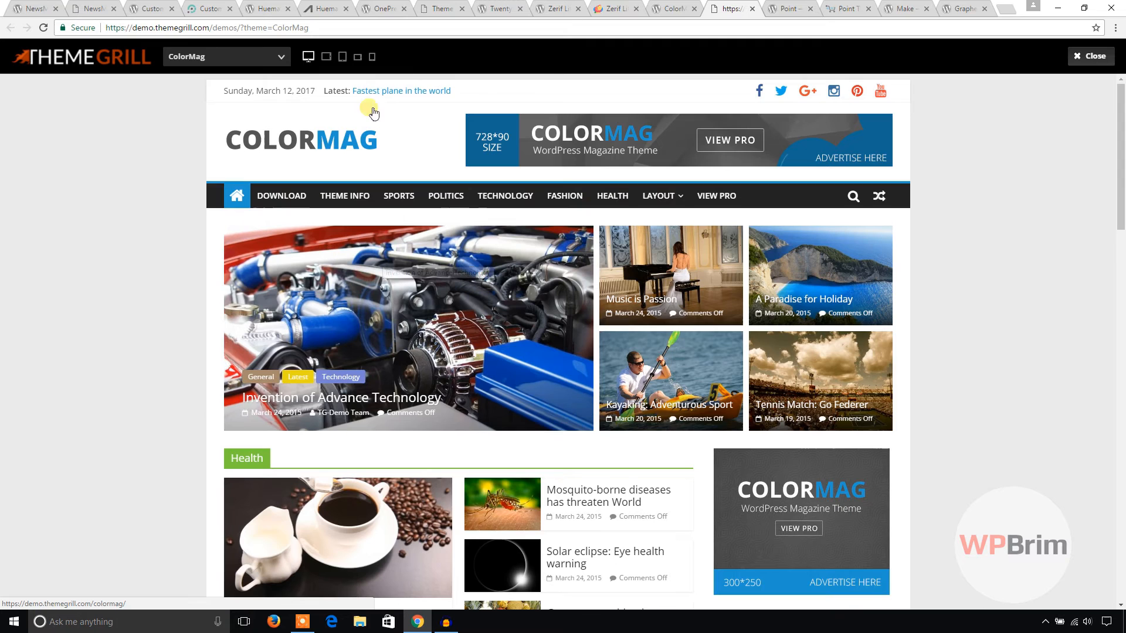
Preview the ColorMag demo at tablet and phone widths, then move to the Point theme page
left_click(341, 57)
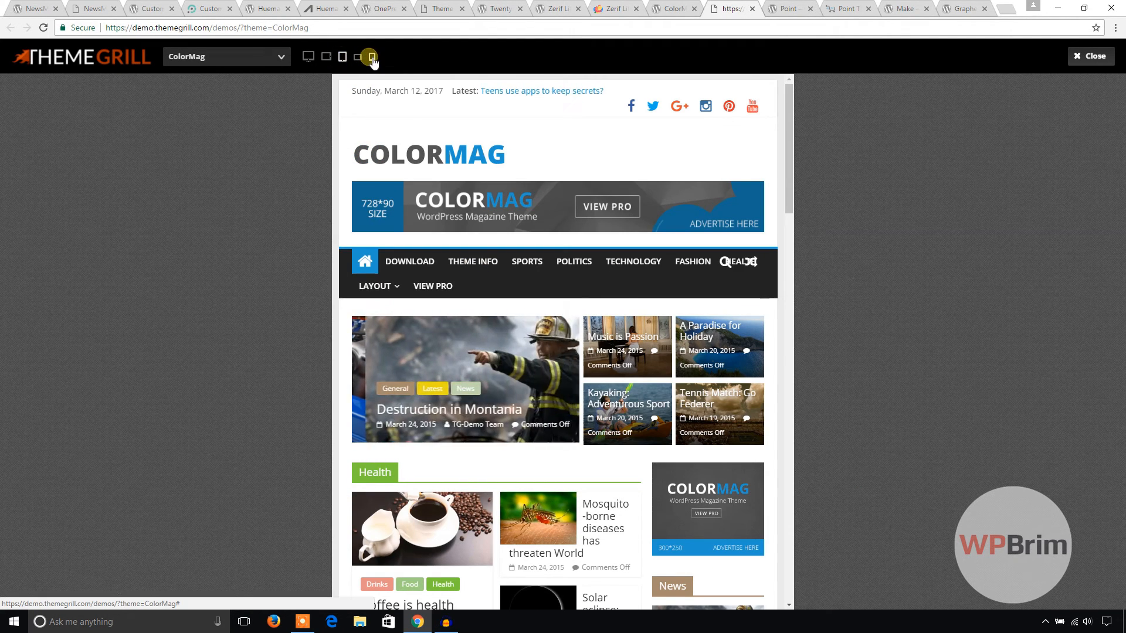
left_click(359, 56)
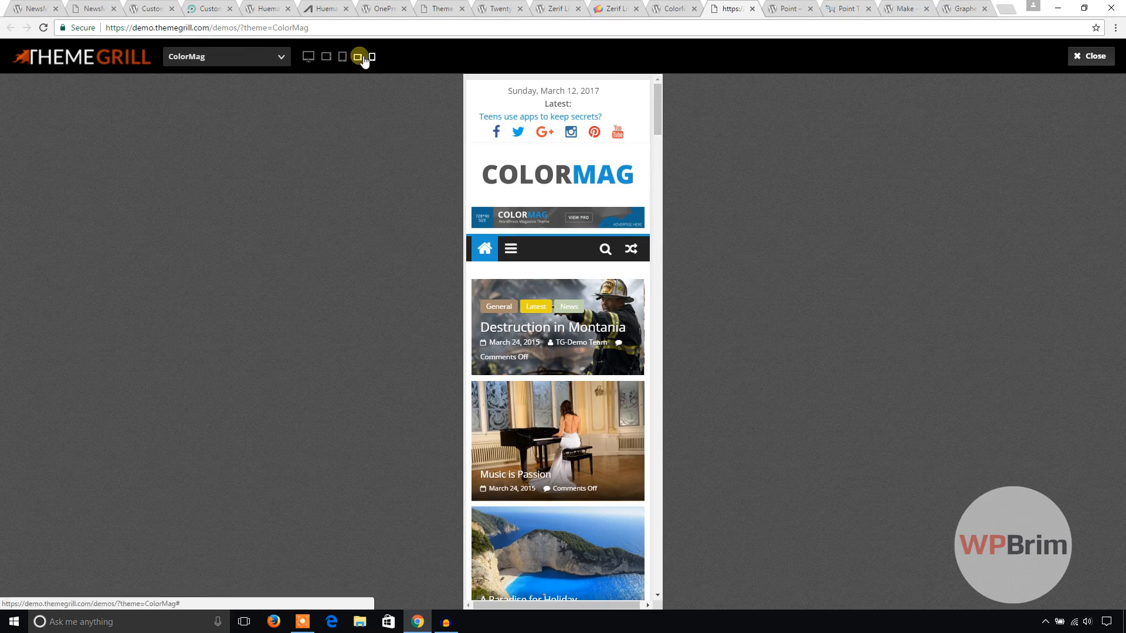
left_click(788, 8)
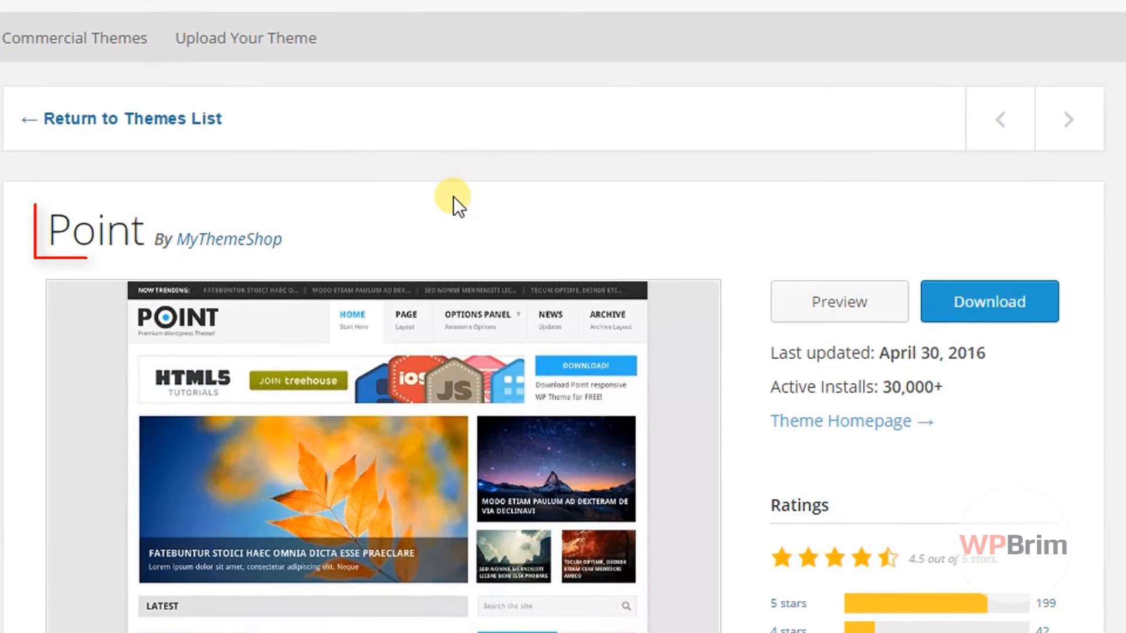
Preview the Point demo at portrait tablet, landscape tablet and phone sizes, then back to desktop width
scroll("down", 3)
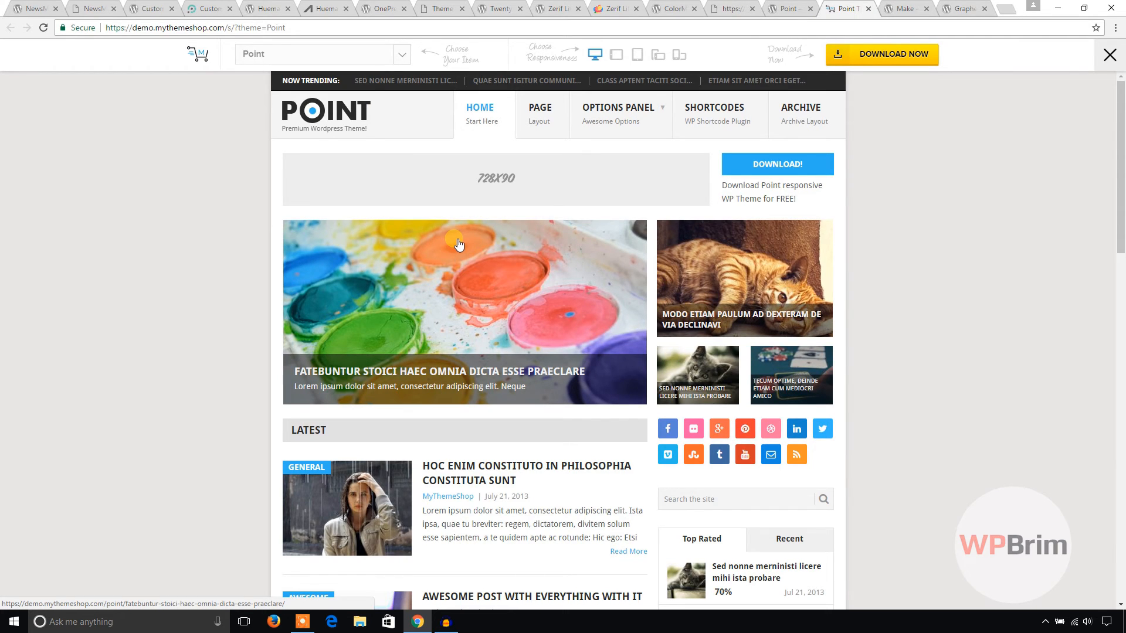
left_click(638, 54)
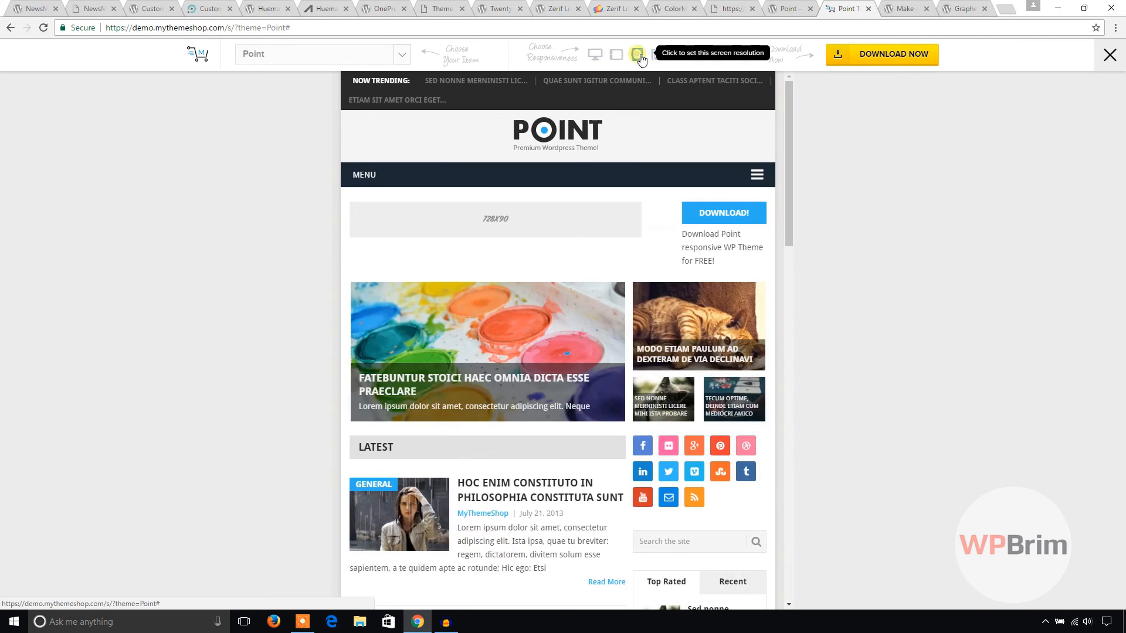
left_click(615, 55)
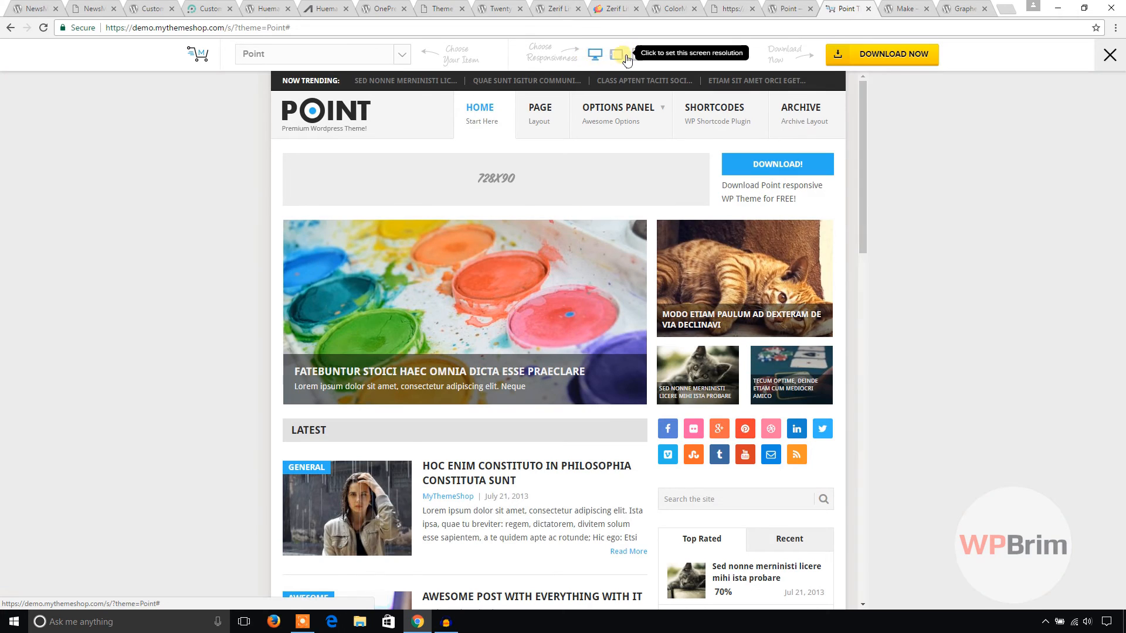
left_click(679, 54)
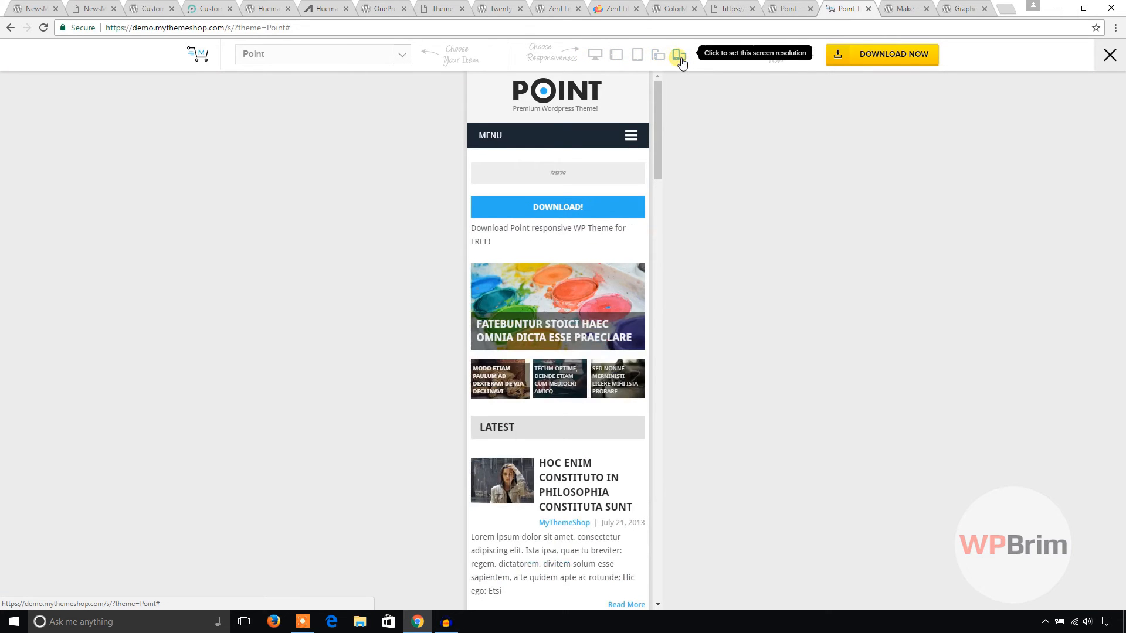
left_click(616, 55)
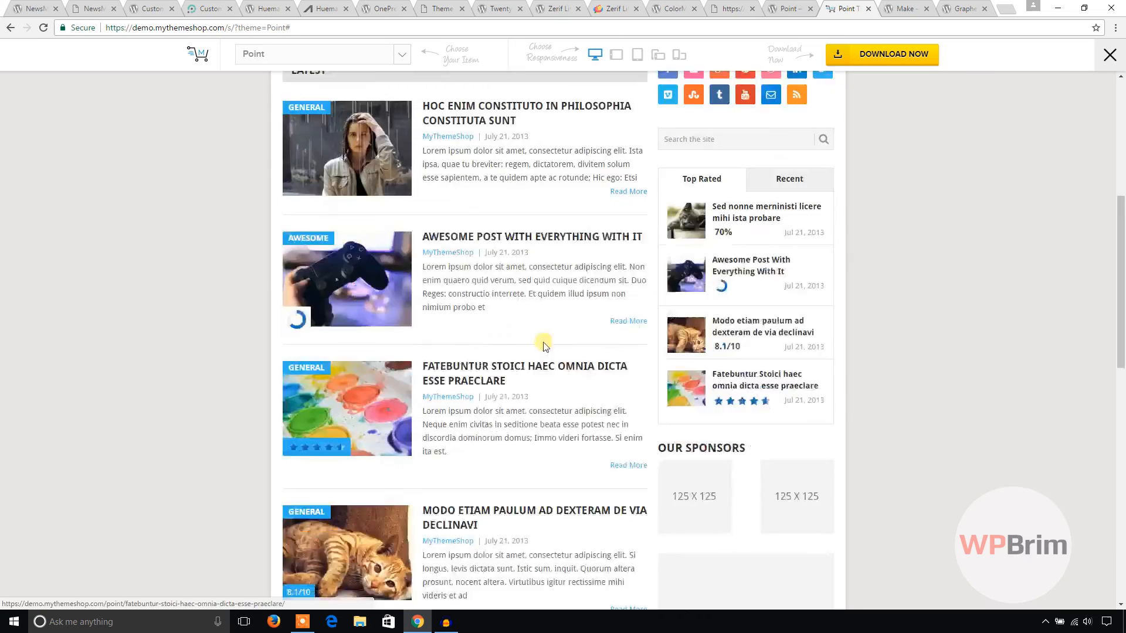
Browse down to the Point demo footer and switch to the Make theme's directory page
scroll("down", 3)
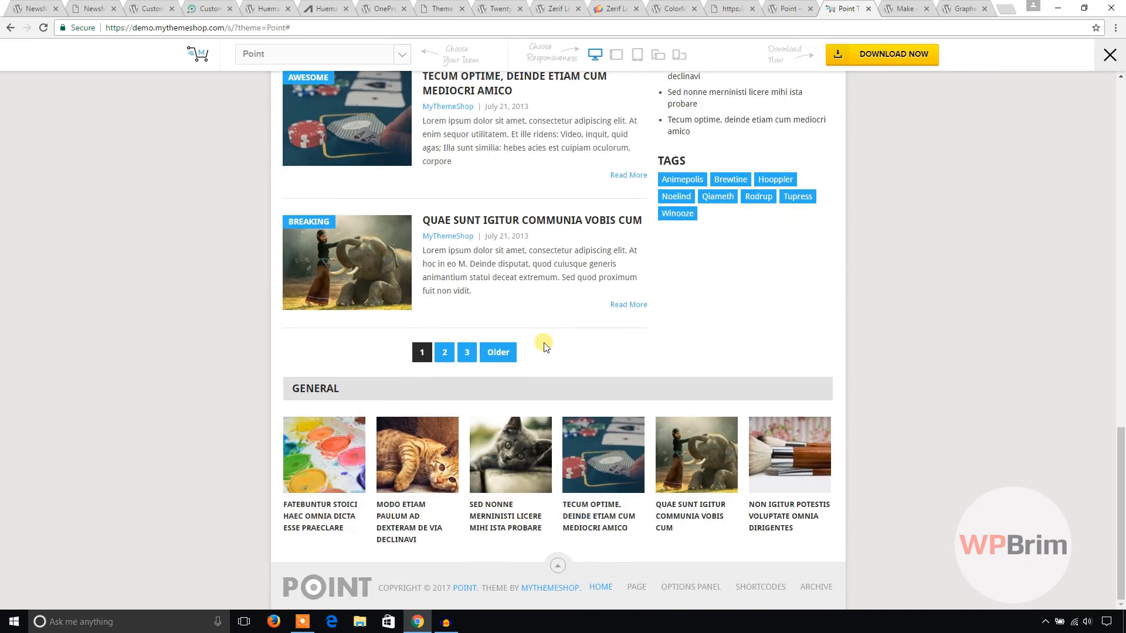
left_click(903, 8)
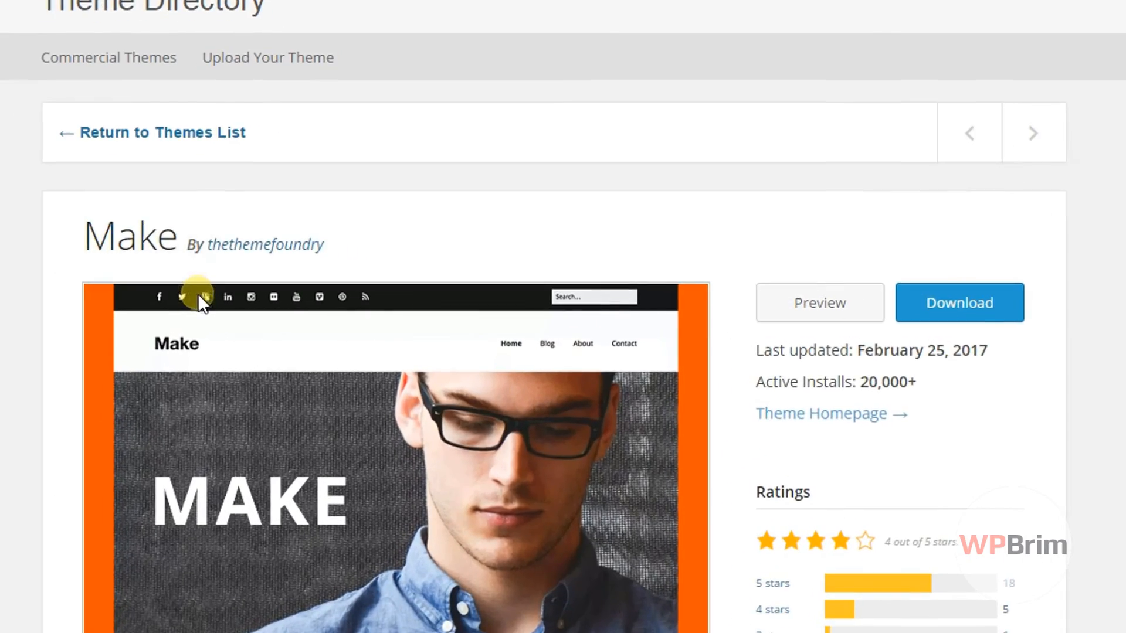
Scroll through the theme page's description, active installs and ratings
scroll("down", 3)
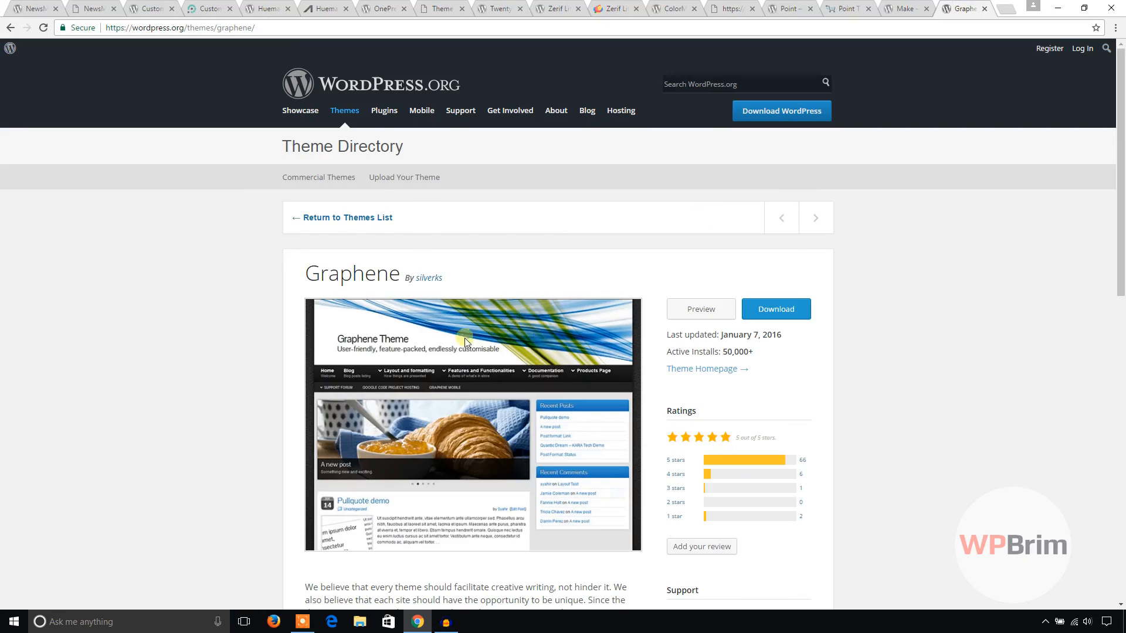
scroll("down", 3)
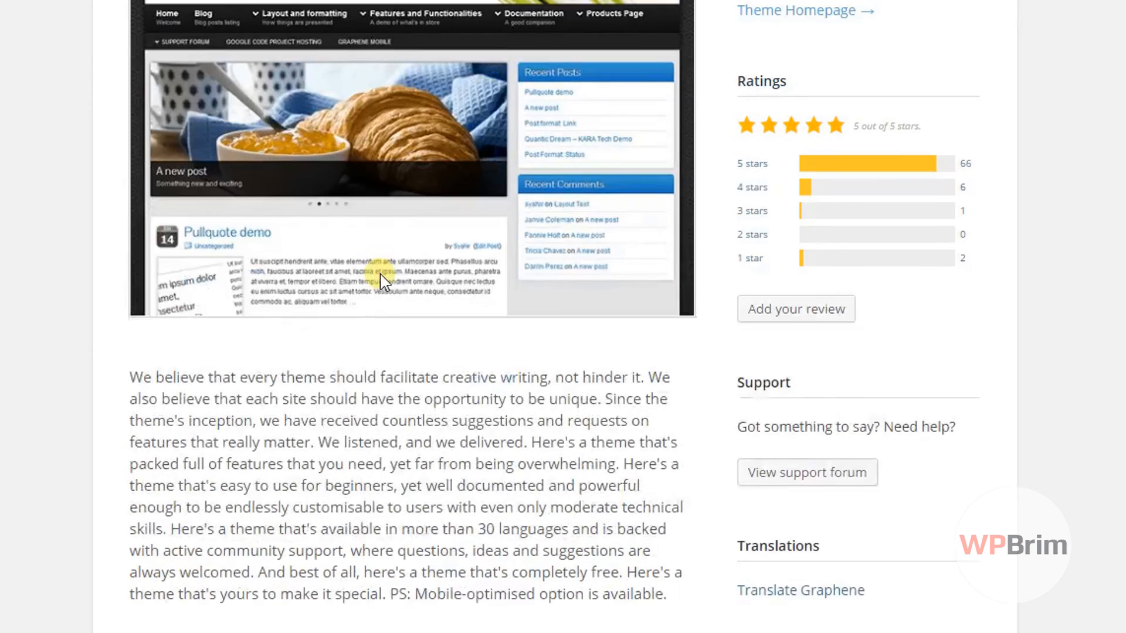
scroll("down", 3)
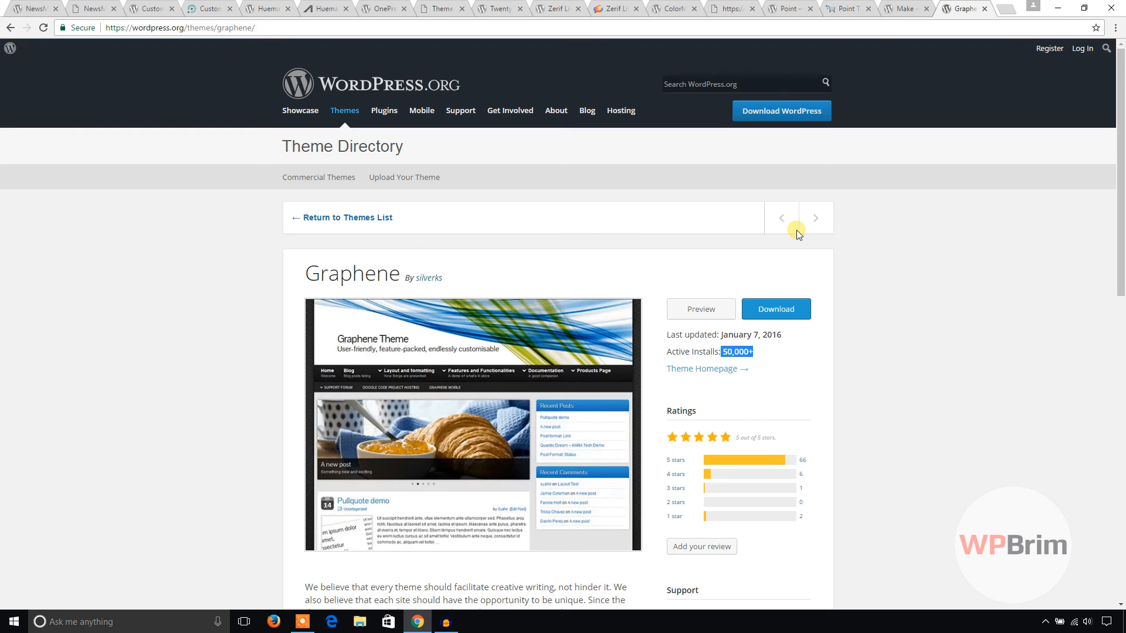
mouse_move(610, 242)
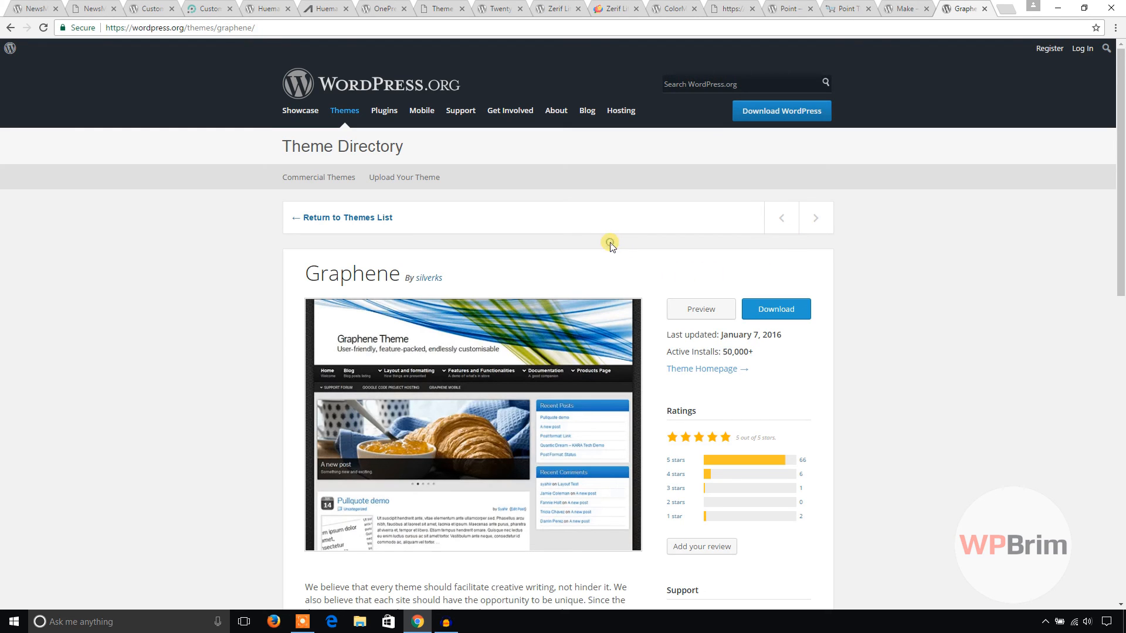